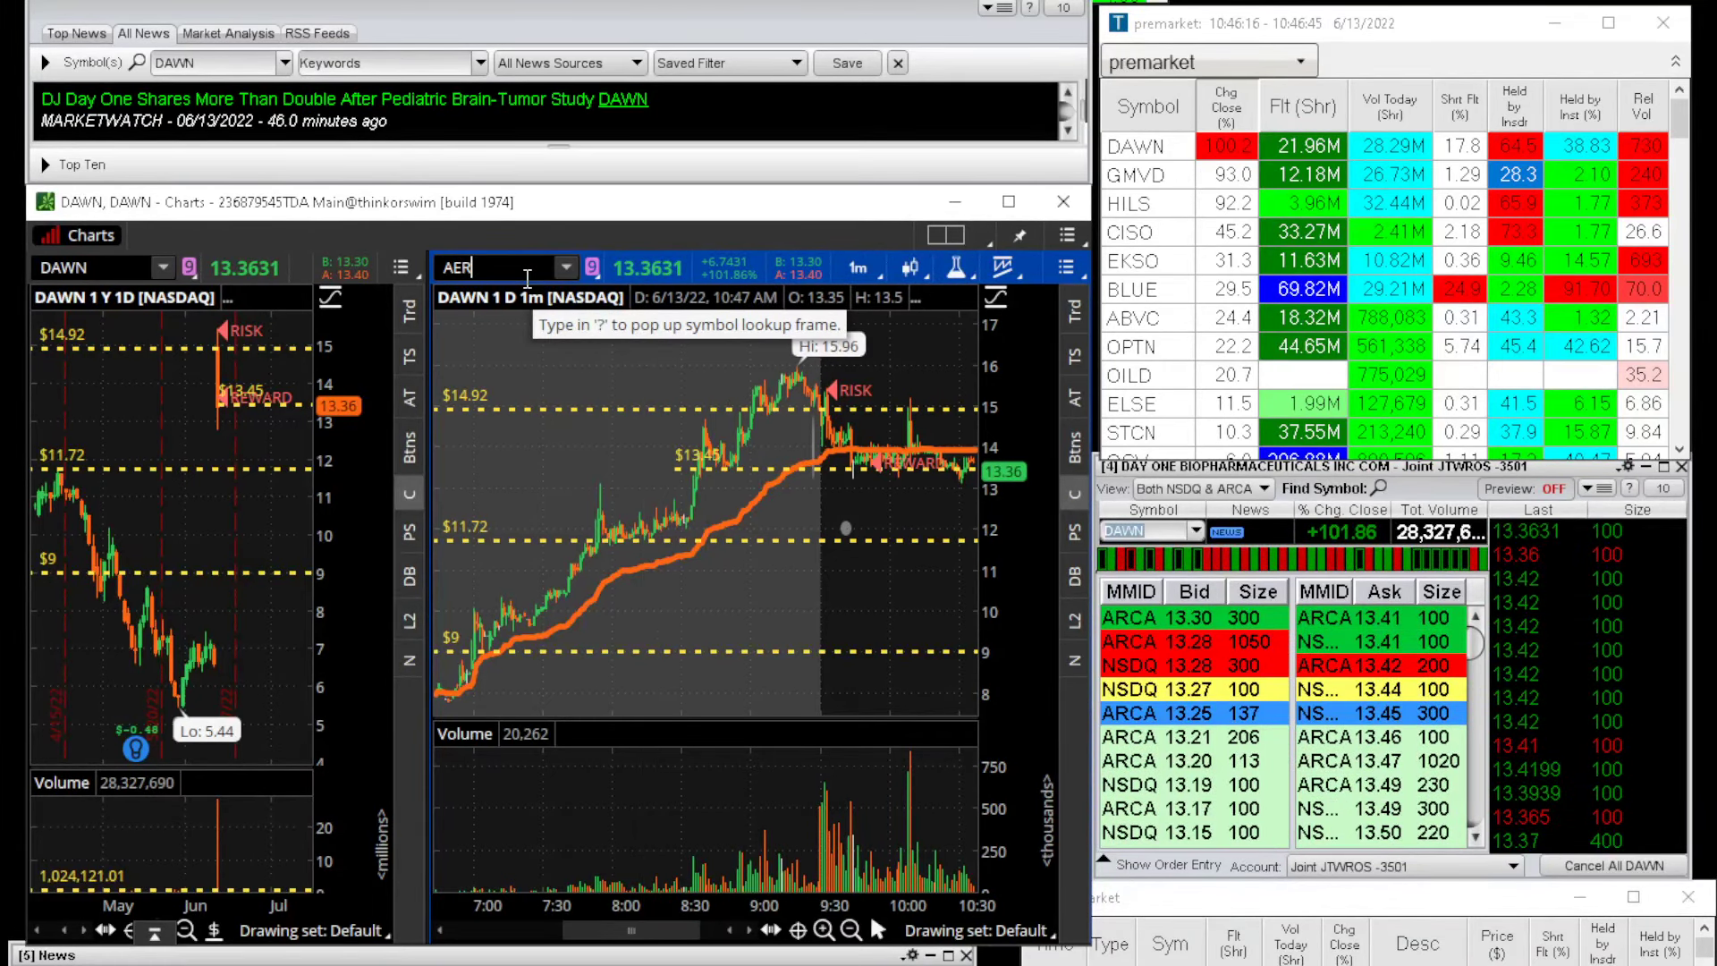
- Load AERC into the thinkorswim charts and begin the Notepad note with 'DAWN -'
{"action": "type", "text": "AERC"}
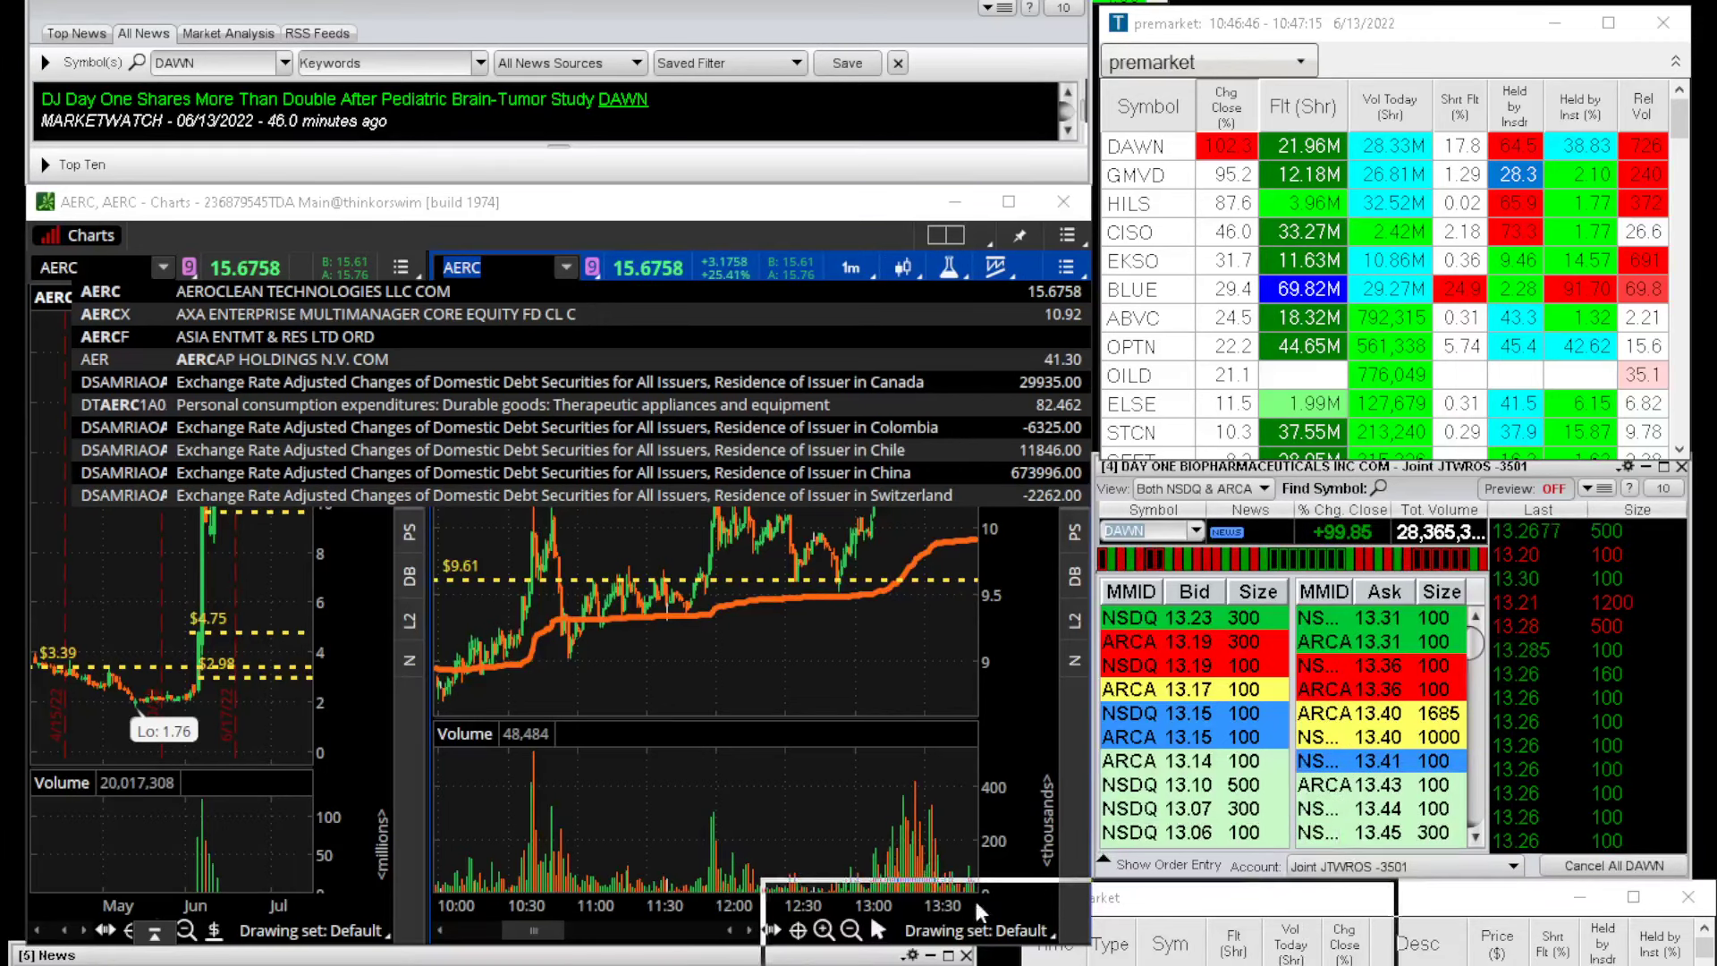
{"action": "type", "text": "DAWN -"}
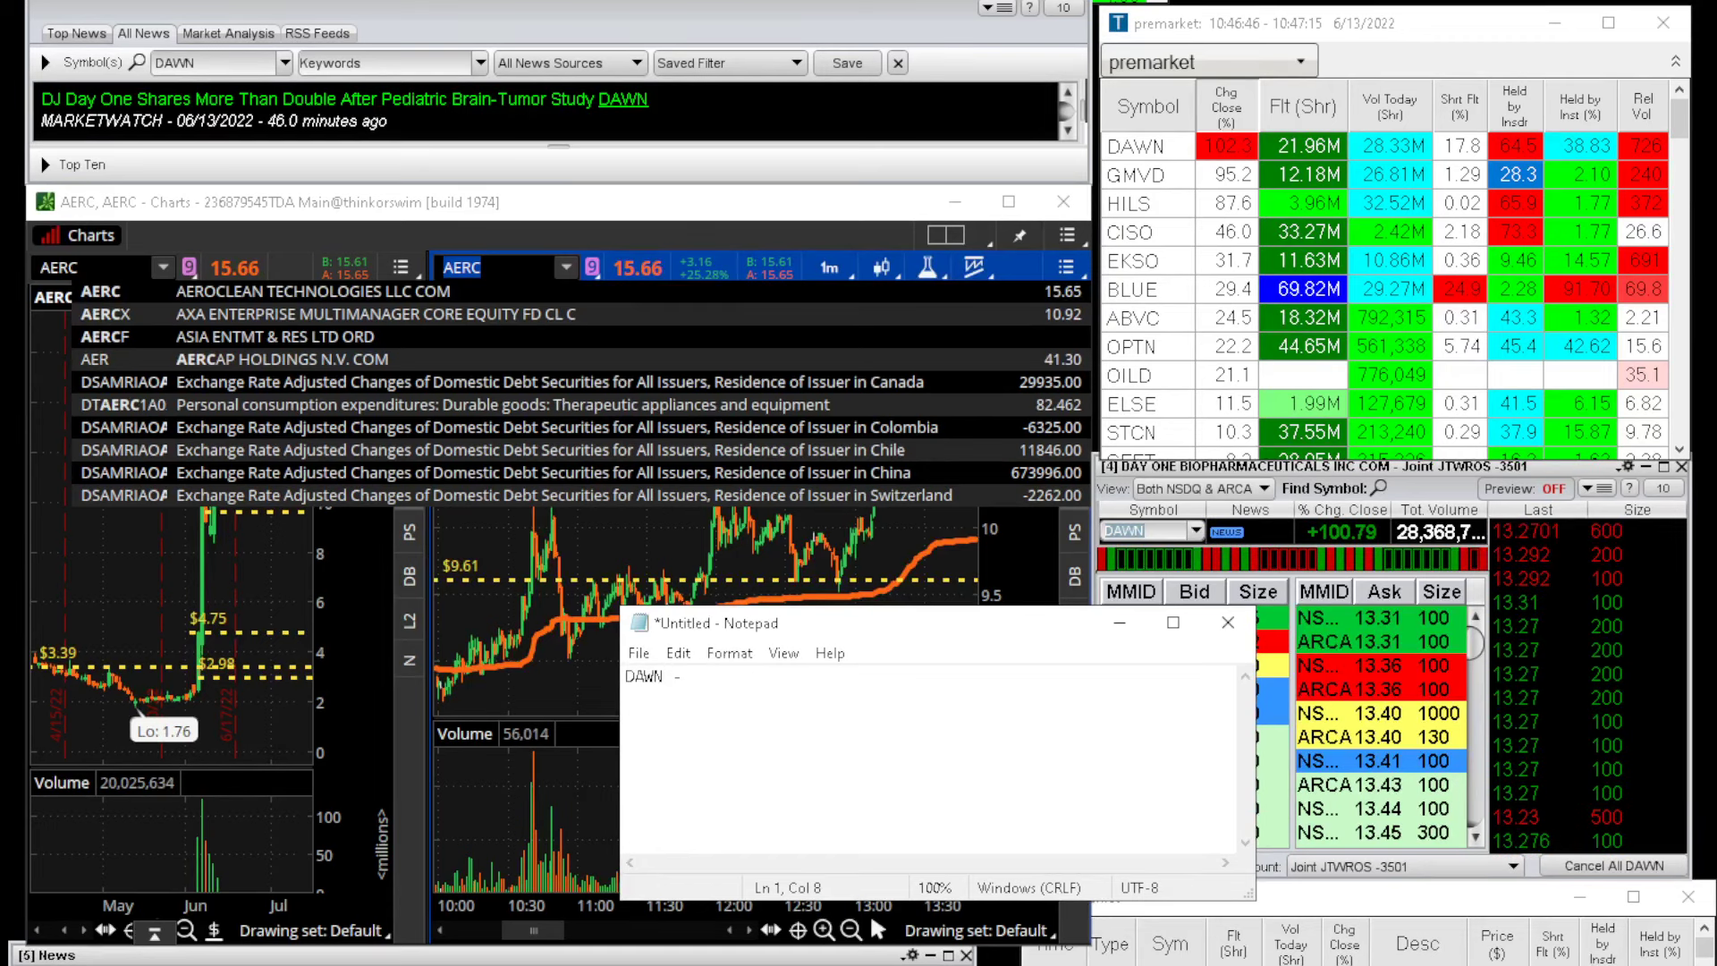
- Complete the Notepad entry as 'DAWN - possible all day short'
{"action": "type", "text": "possible all day s"}
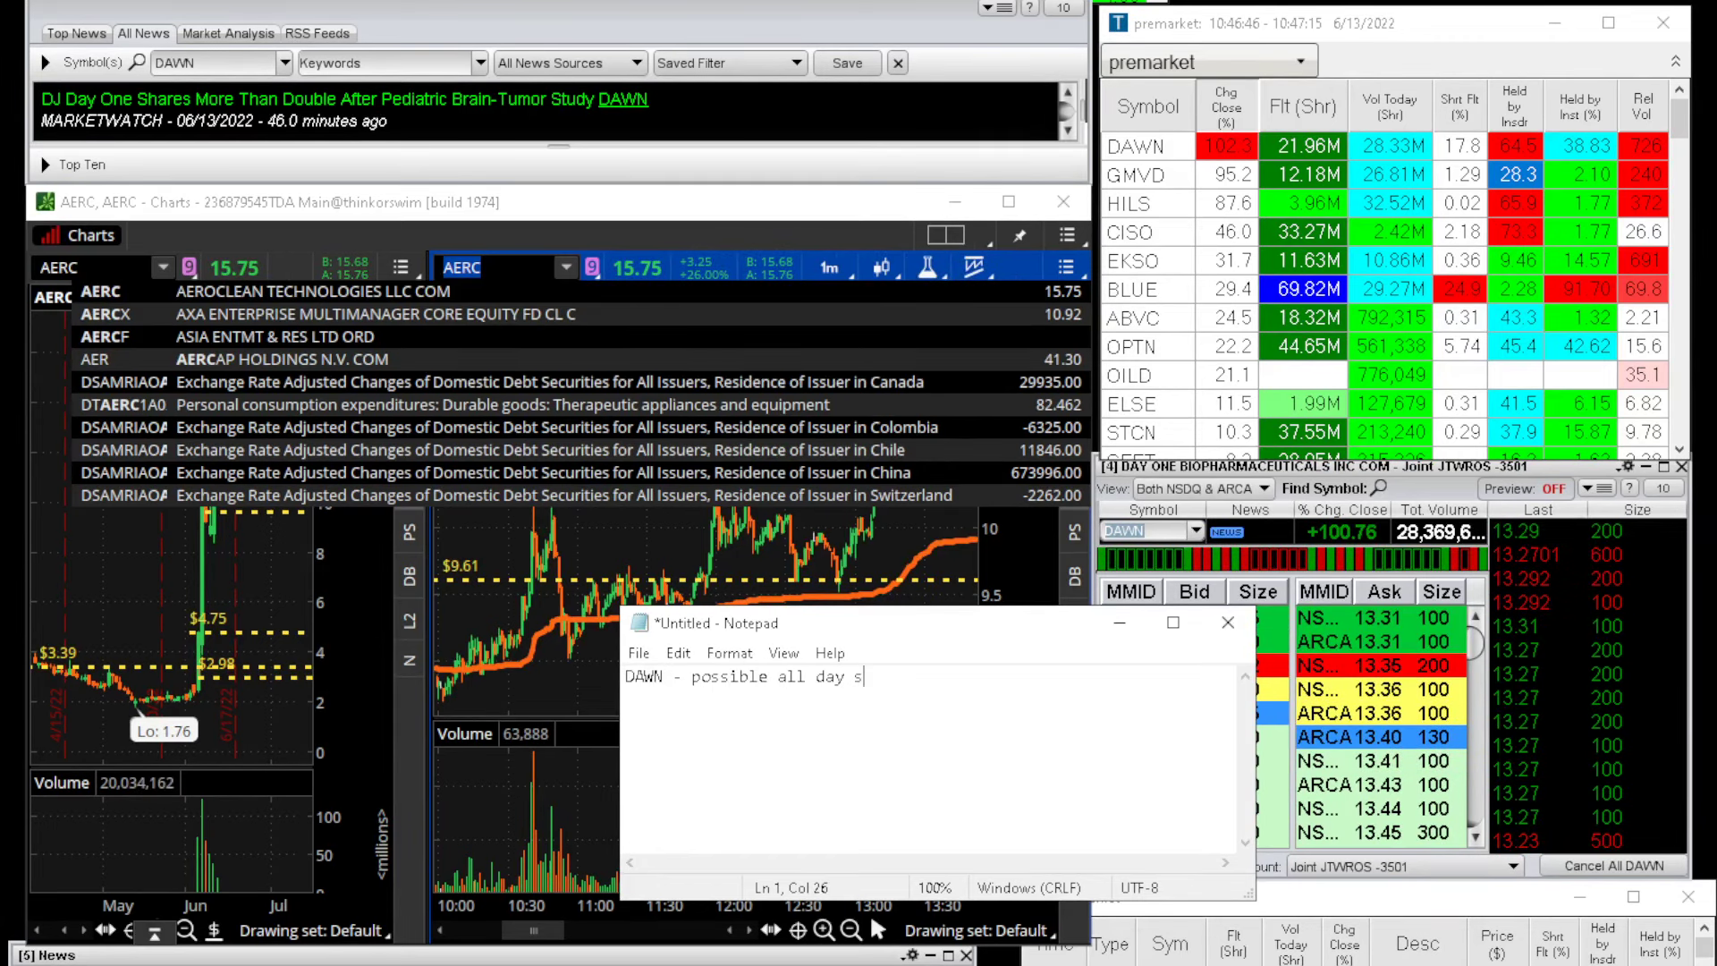
{"action": "type", "text": "hort"}
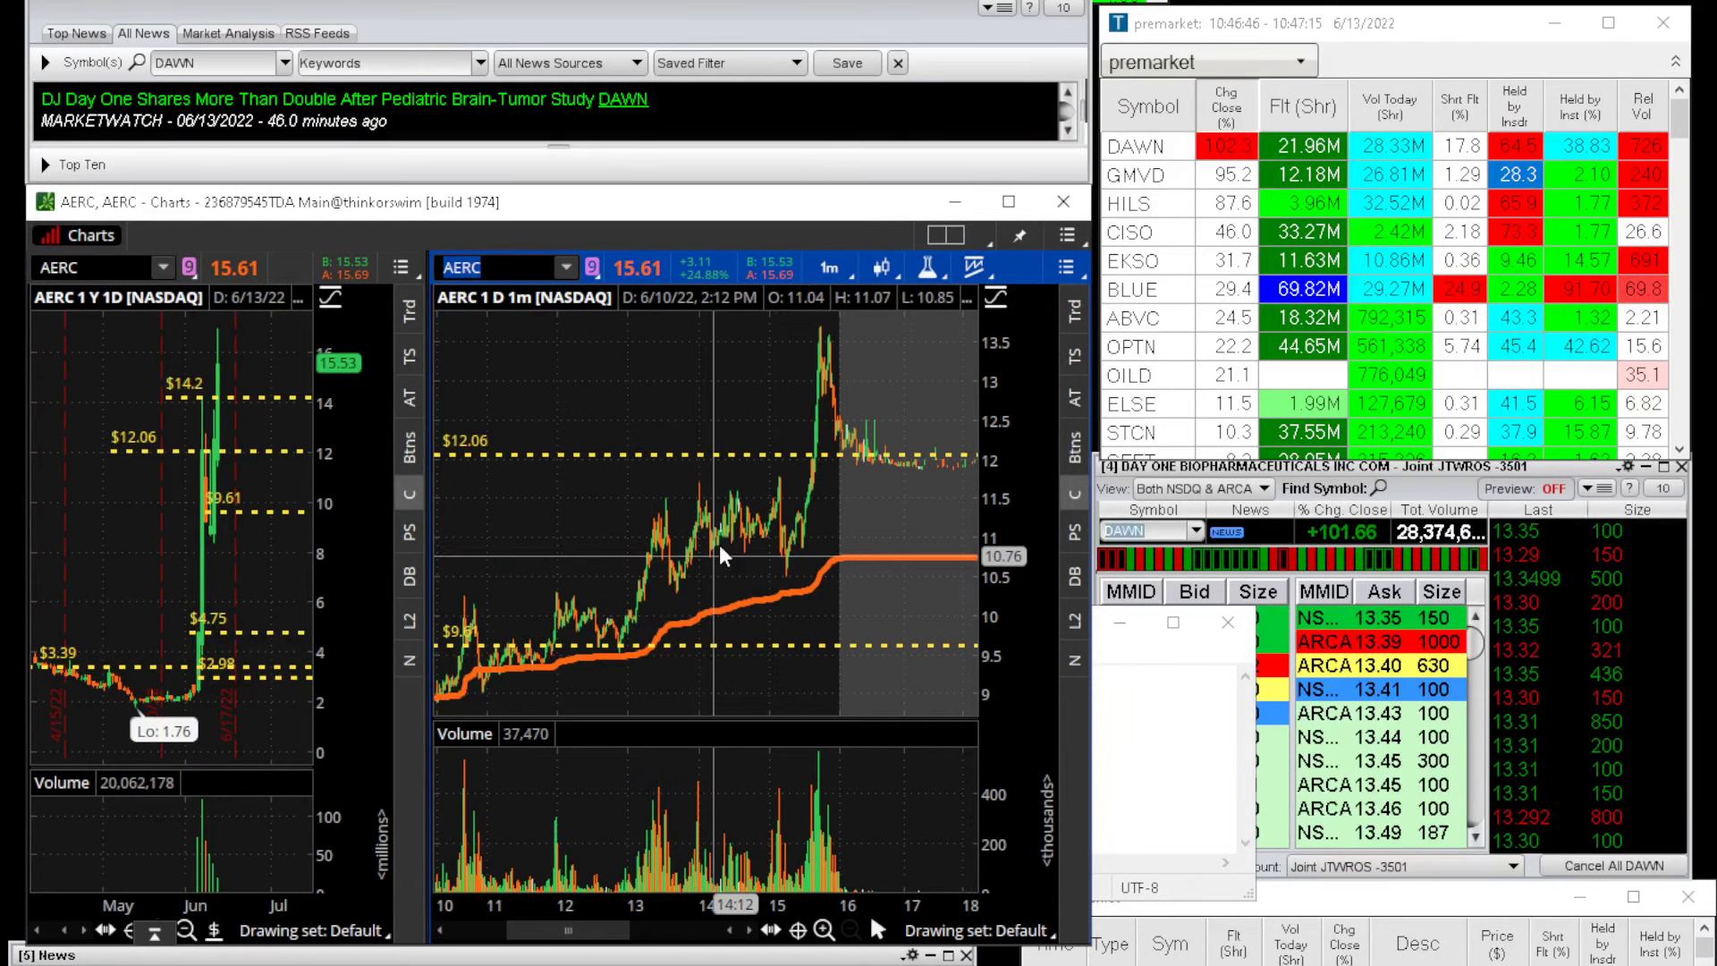
- Set the right-hand AERC chart's time frame to 5D 5m
{"action": "right_click", "coordinate": [722, 555]}
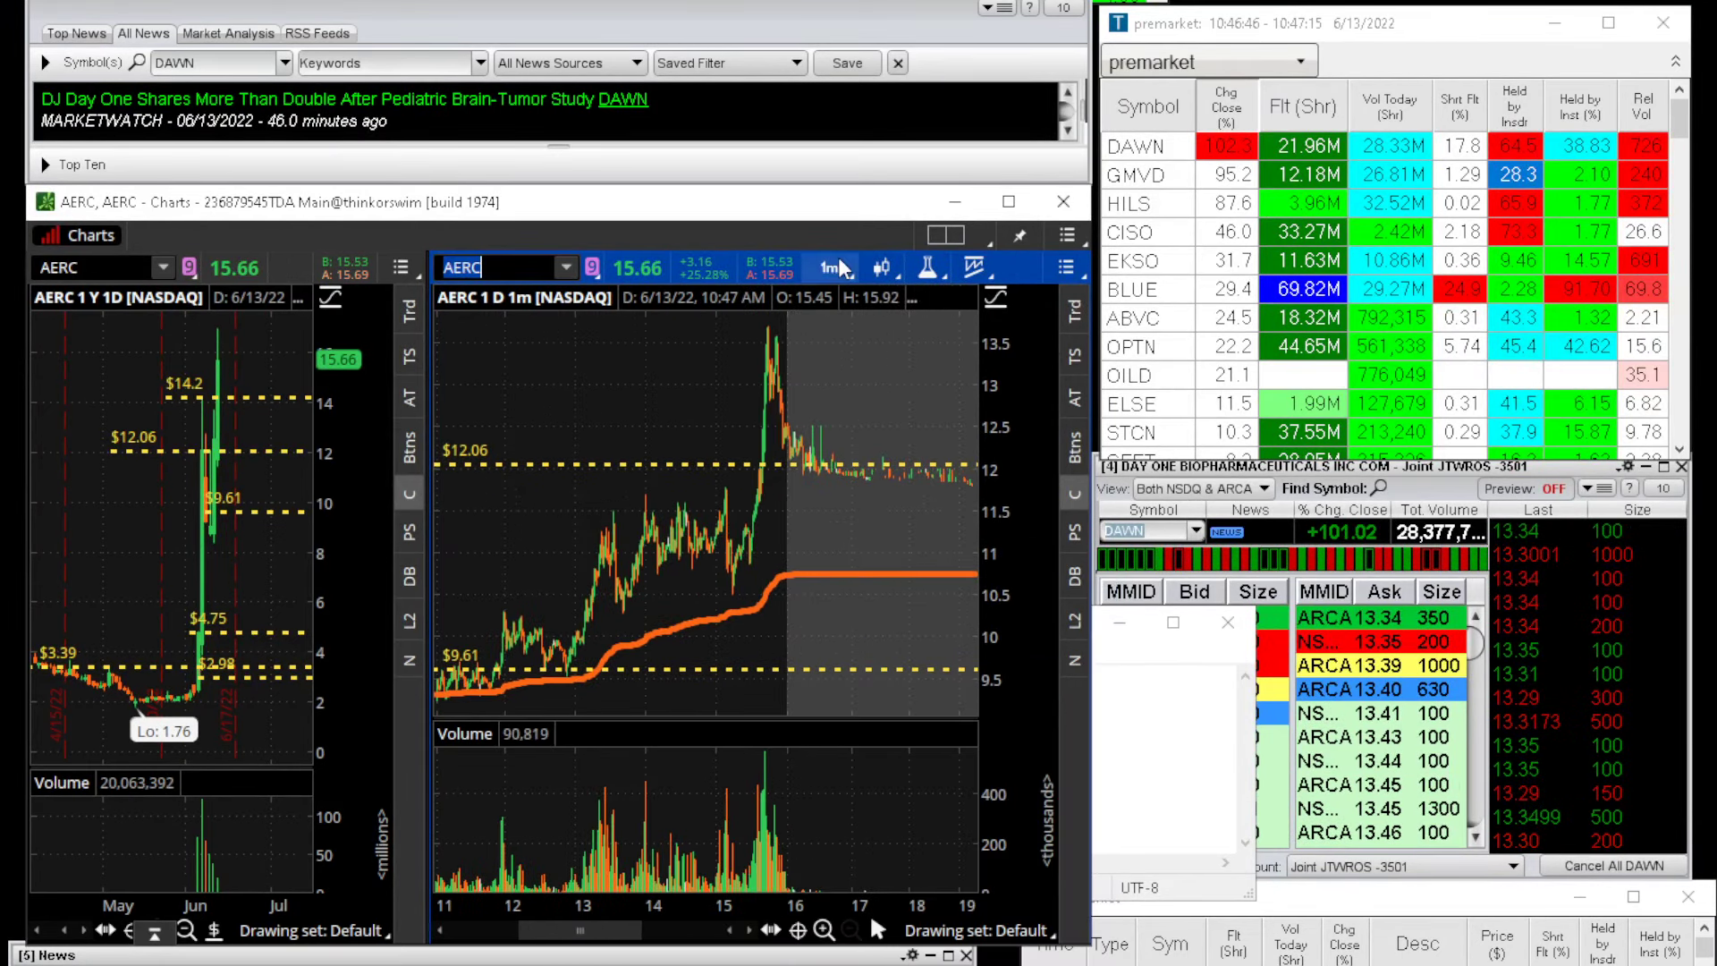
{"action": "left_click", "coordinate": [827, 269]}
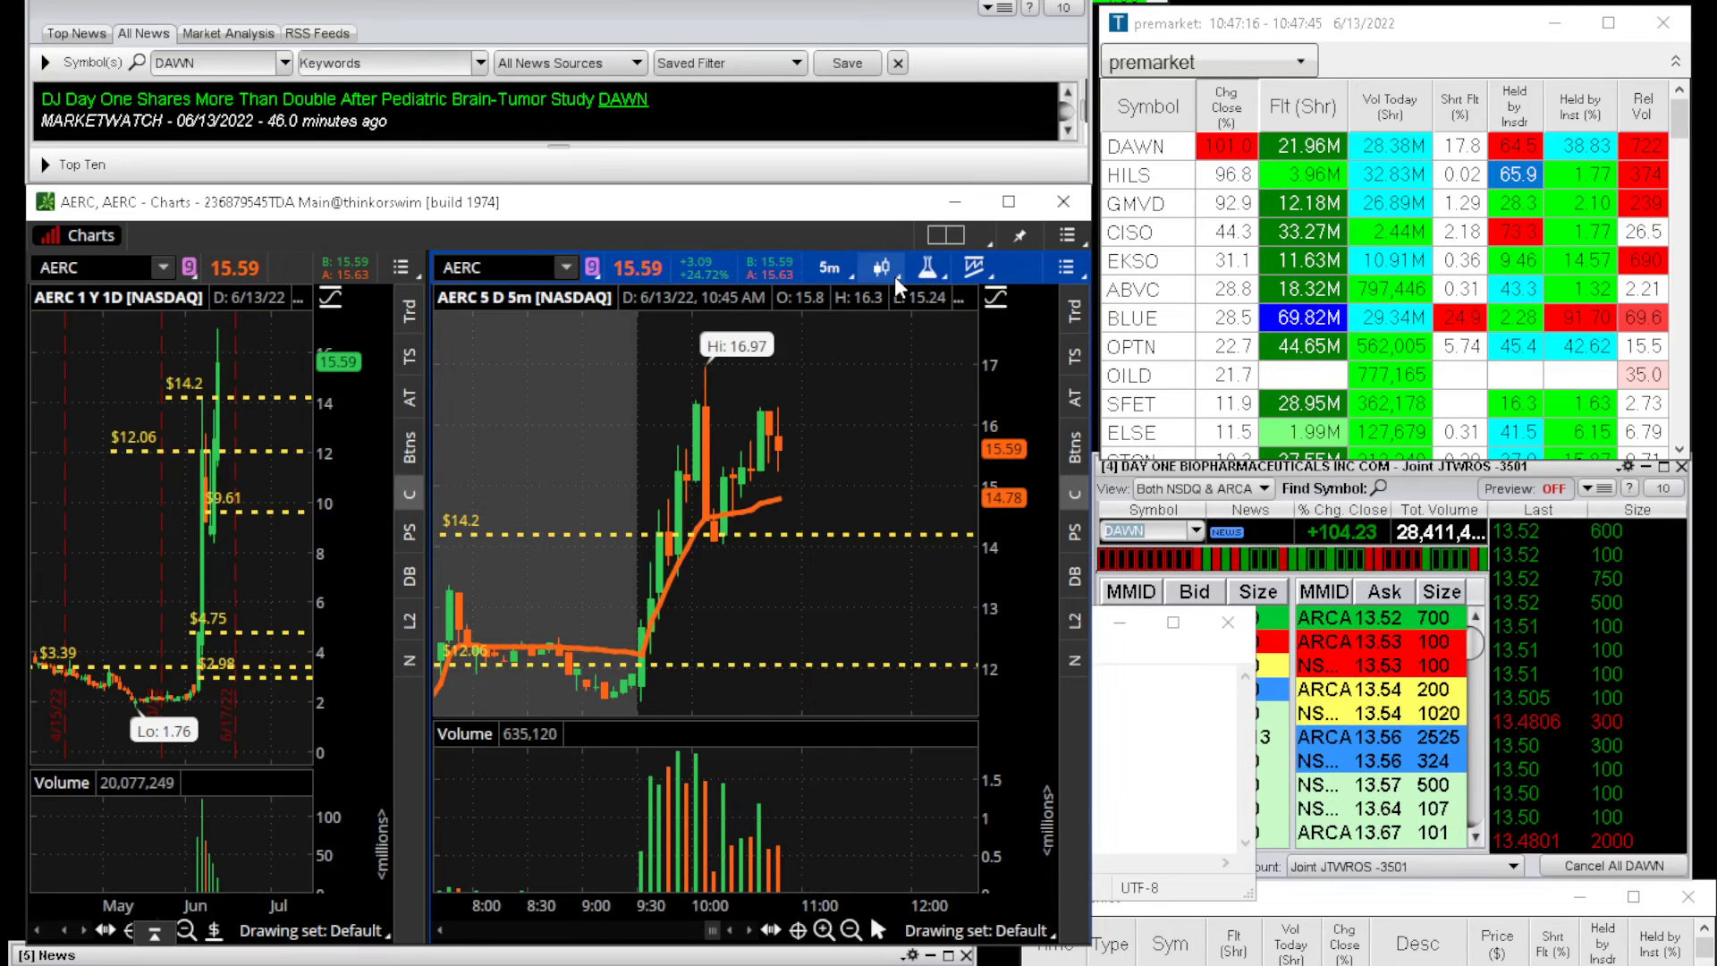
{"action": "left_click", "coordinate": [898, 268]}
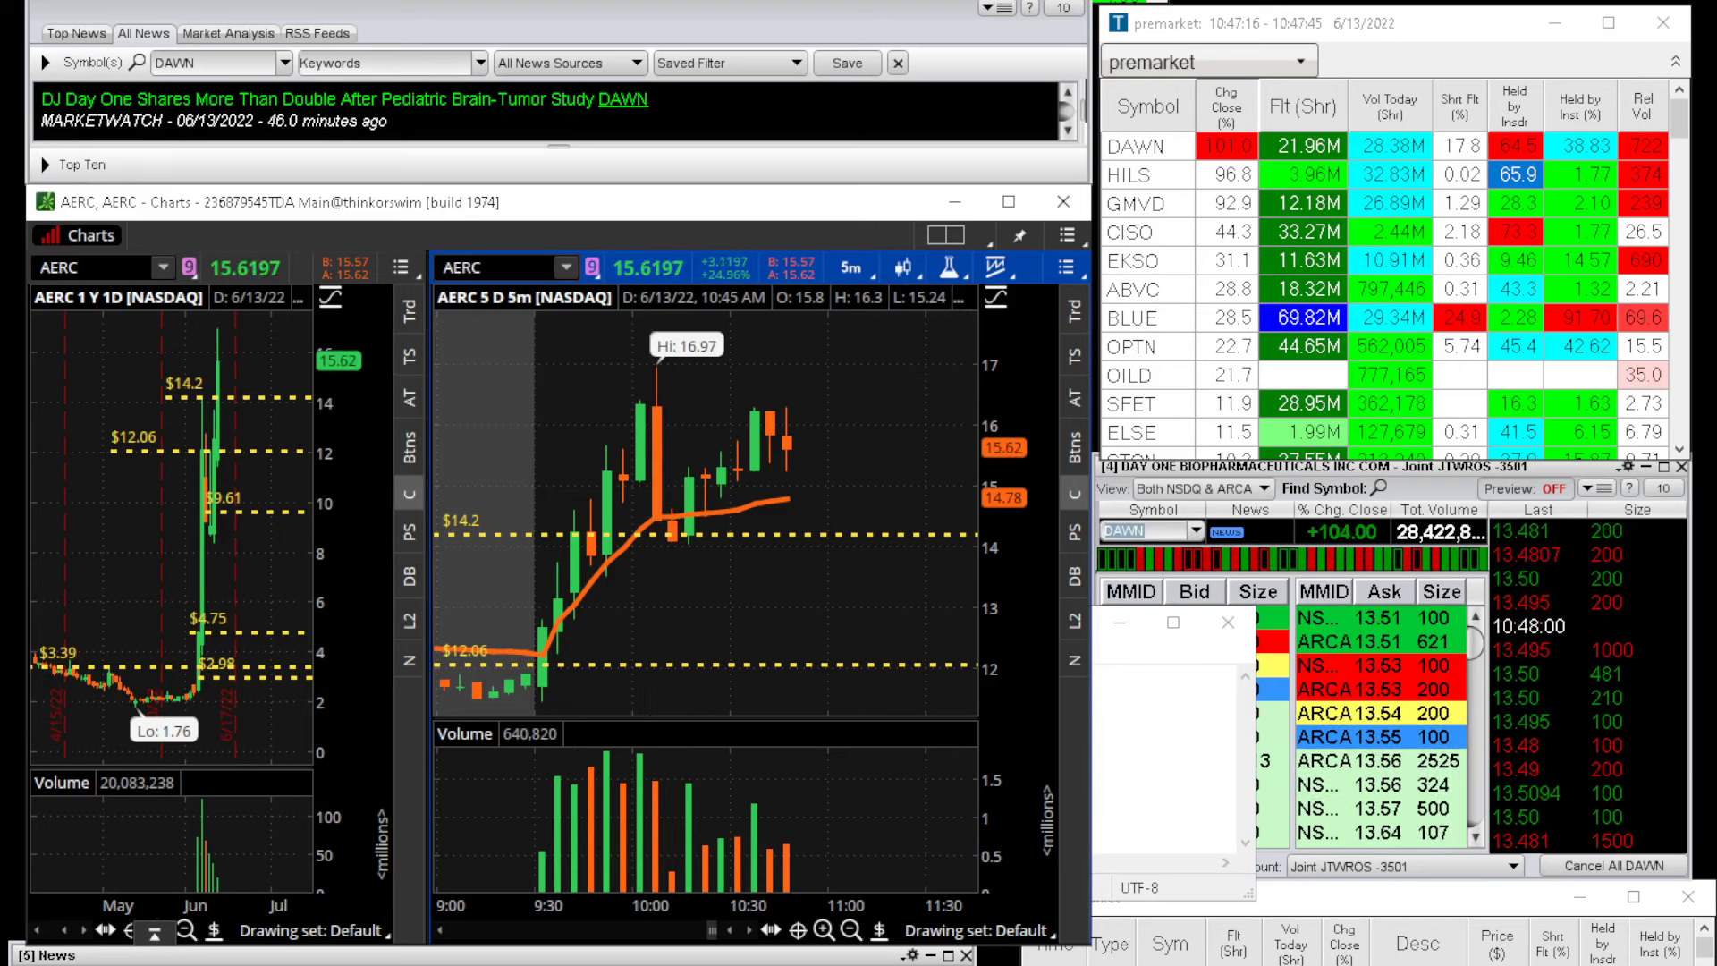
- Add 'AERC - broke yesterdays high 52 week high 14.2 hit 17!!' below the DAWN note
{"action": "type", "text": "DAWN - possible all day short"}
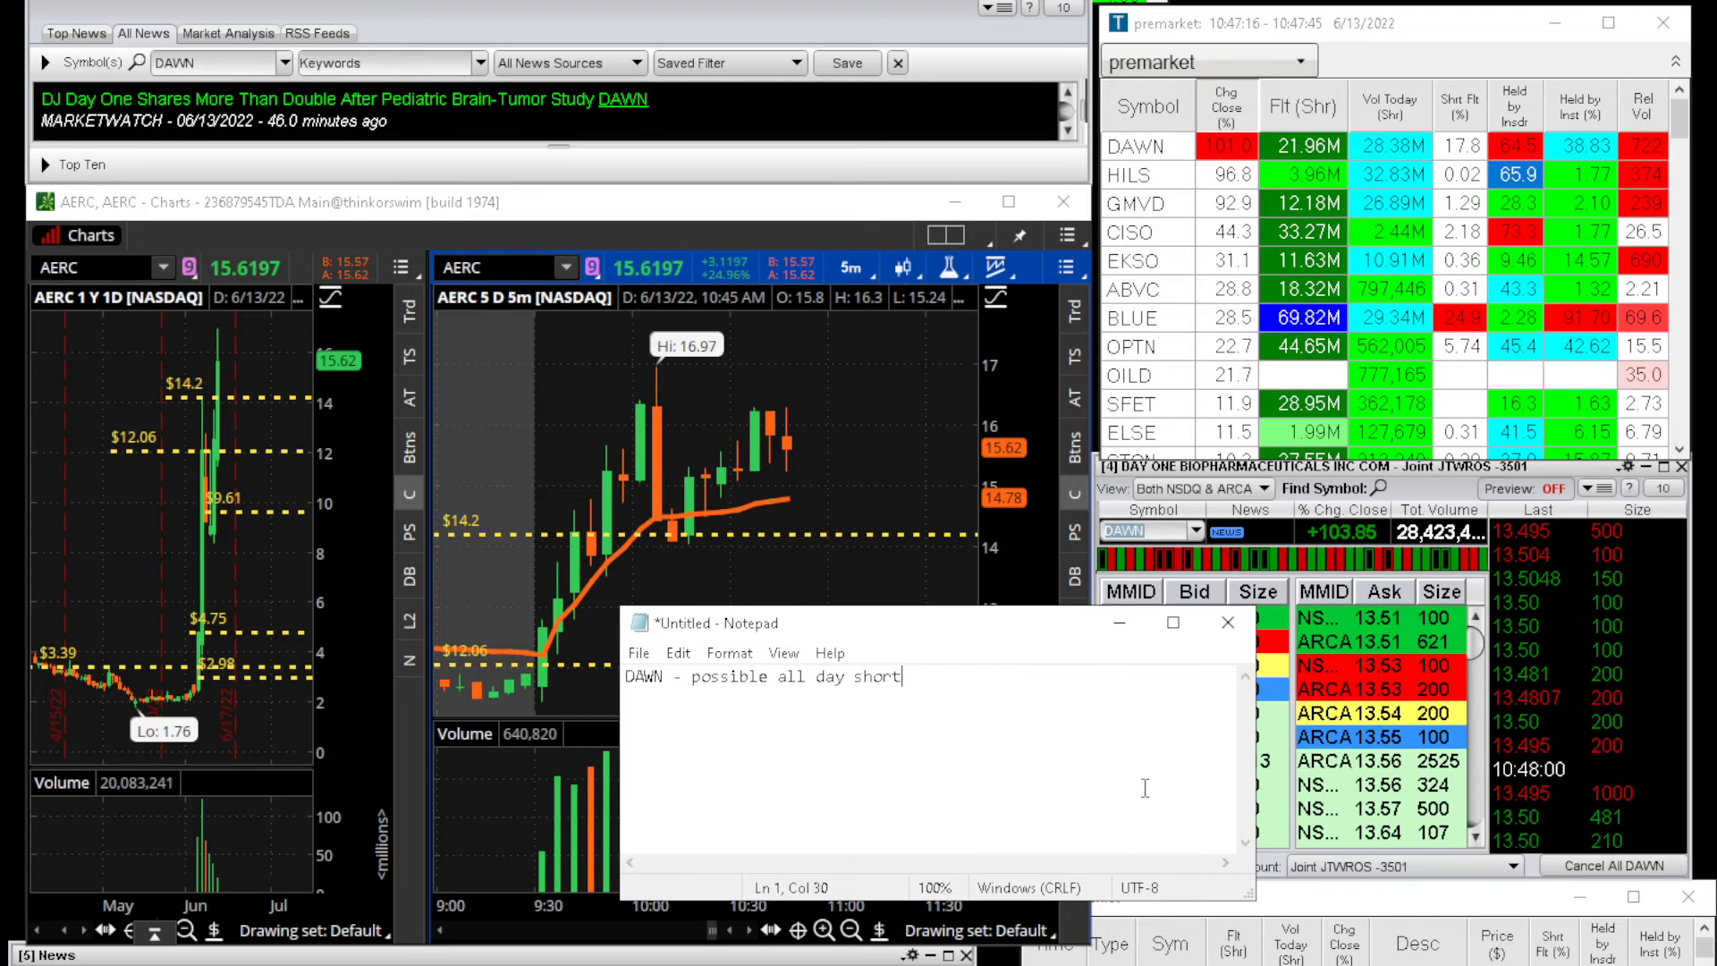
{"action": "type", "text": "AERC - b"}
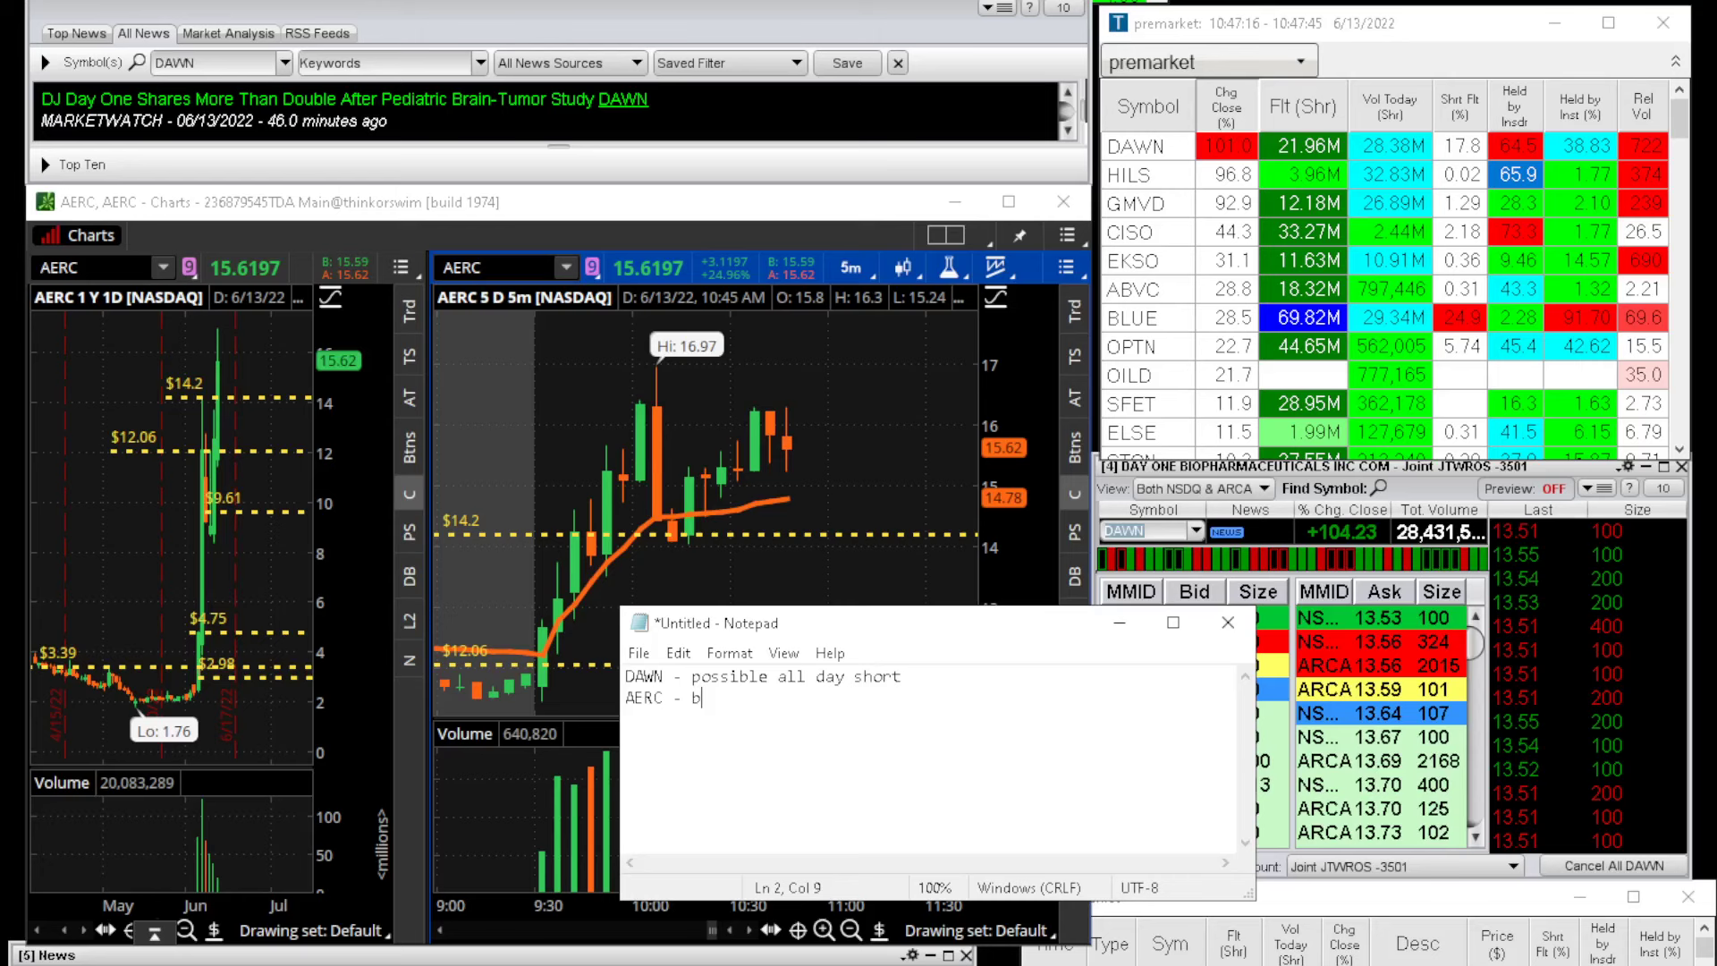
{"action": "type", "text": "roke yester"}
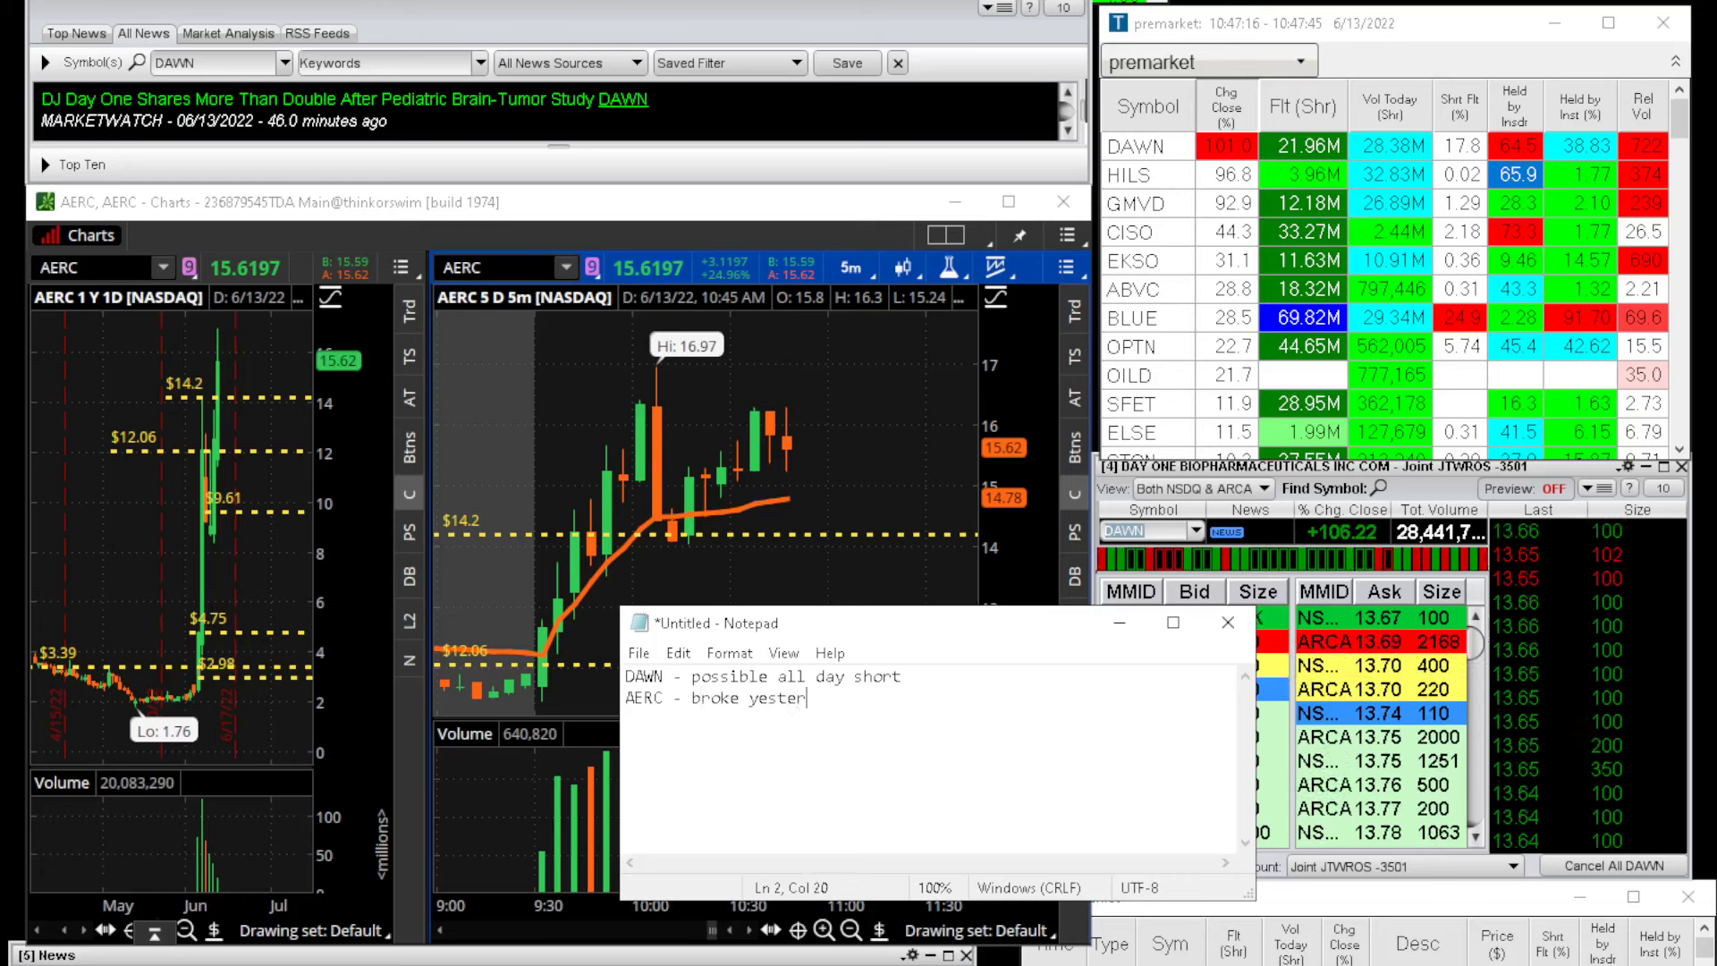
{"action": "type", "text": "days high 52 week high"}
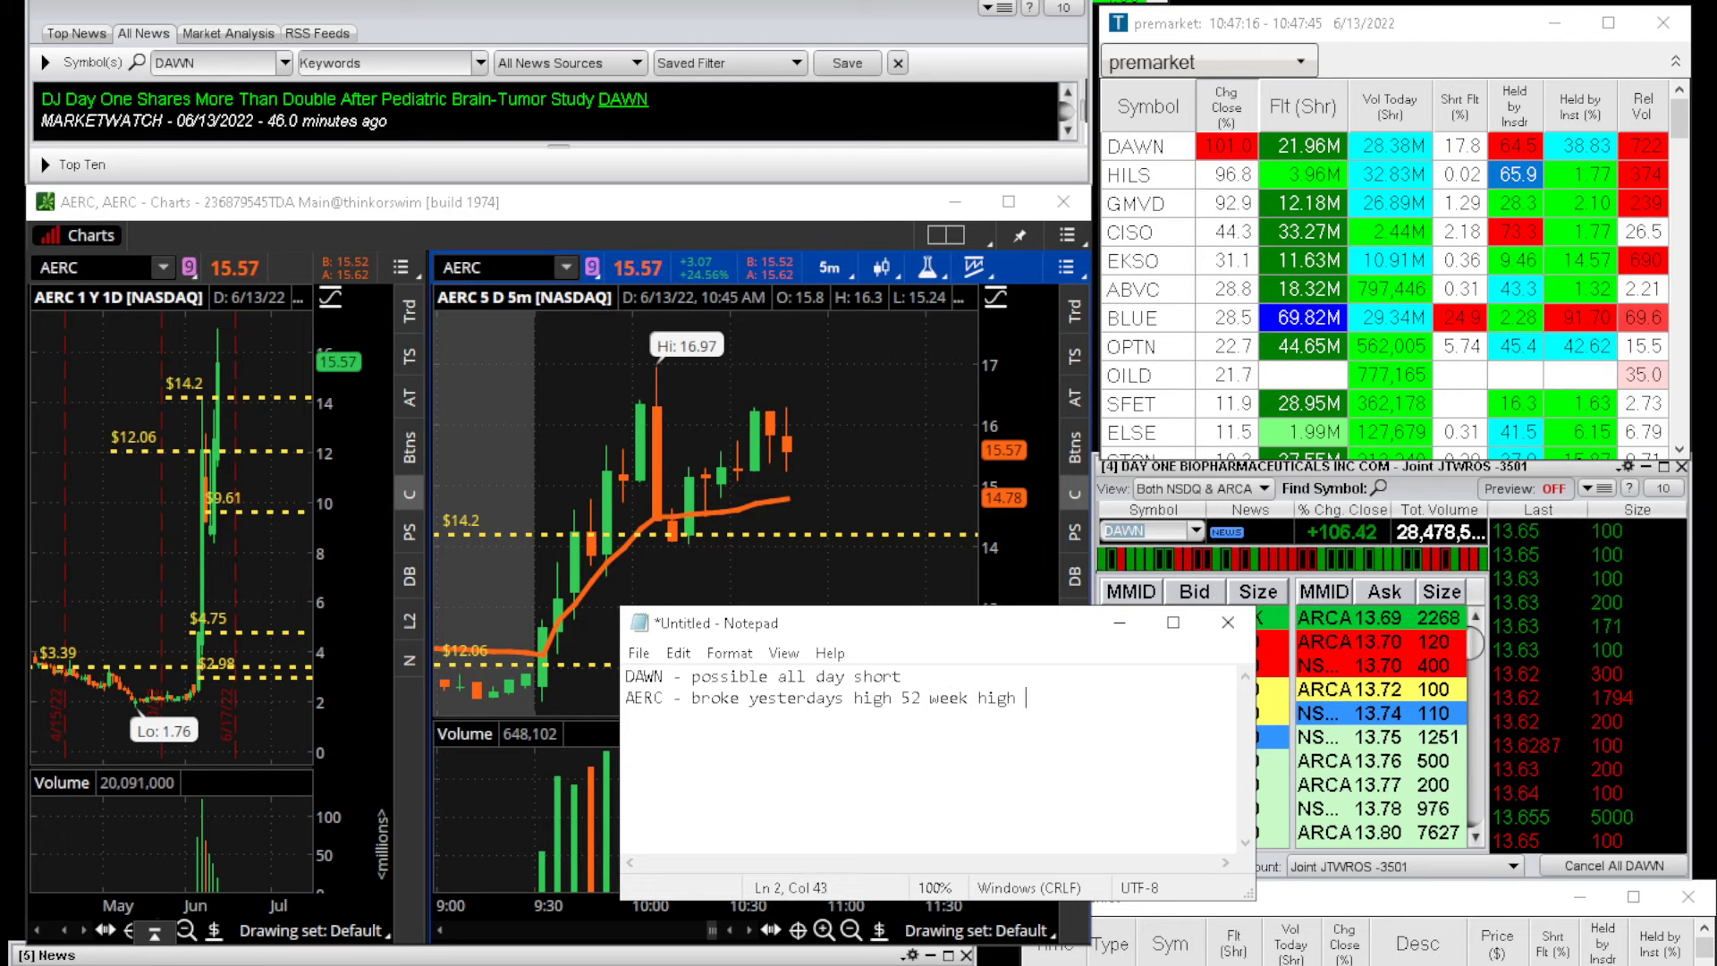
{"action": "type", "text": "14.2 hit"}
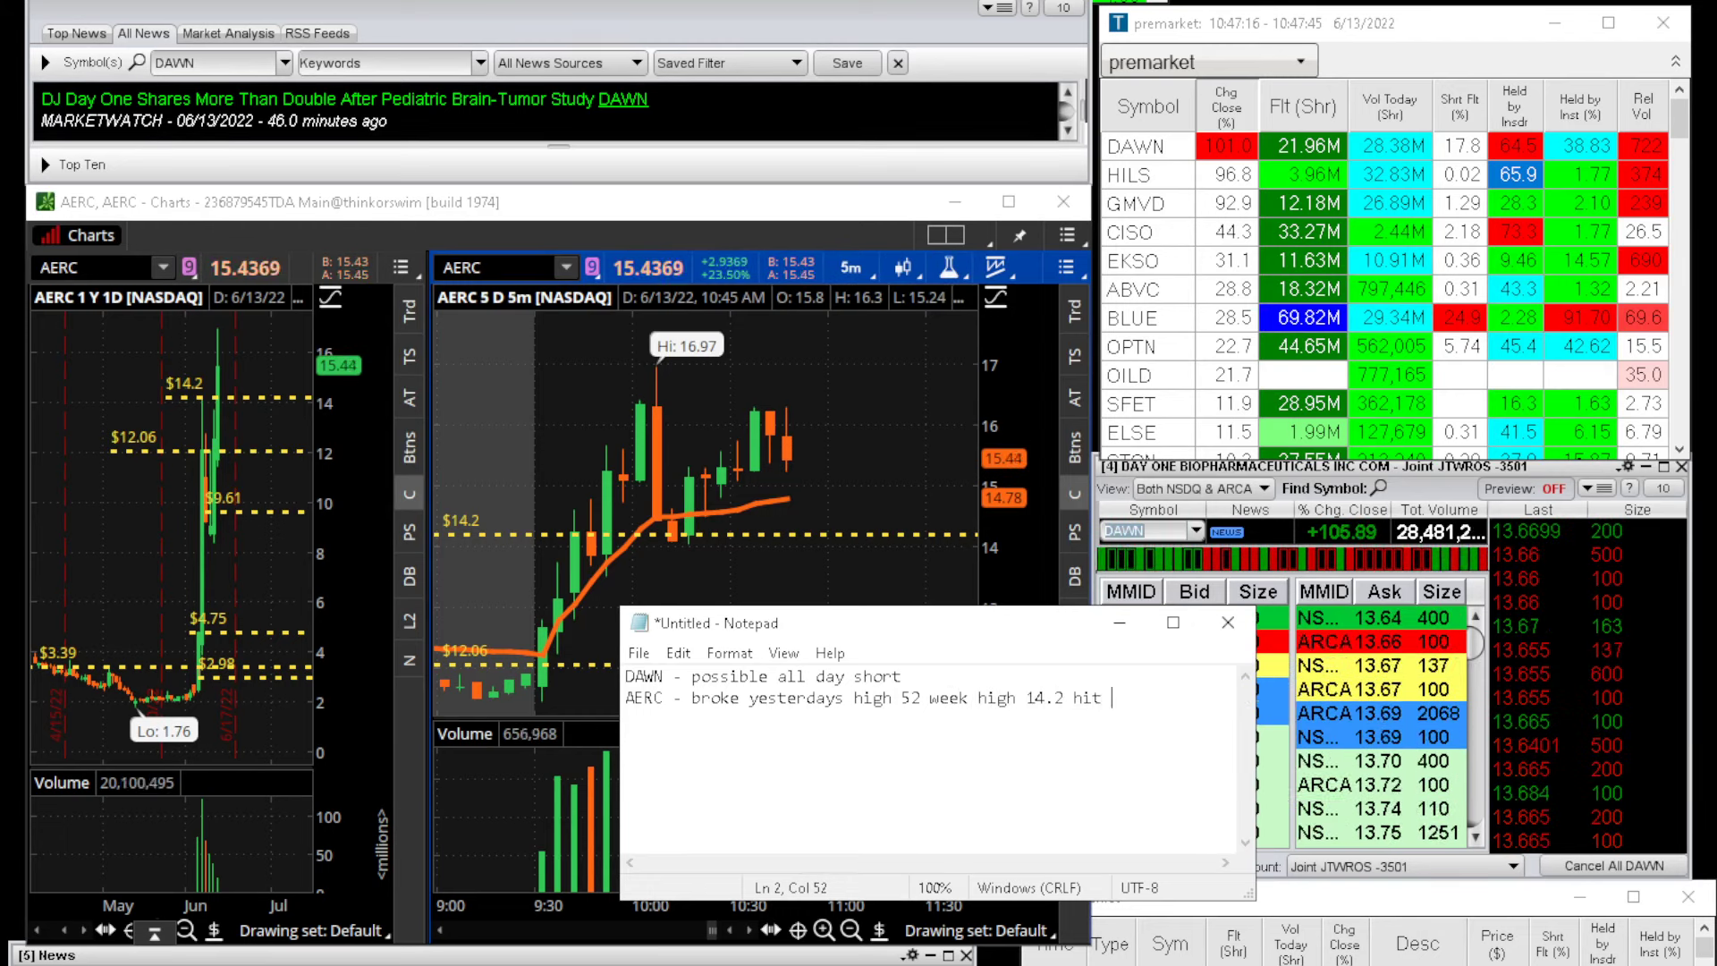
{"action": "type", "text": "17!!"}
{"action": "left_click", "coordinate": [508, 267]}
{"action": "type", "text": "RDBX"}
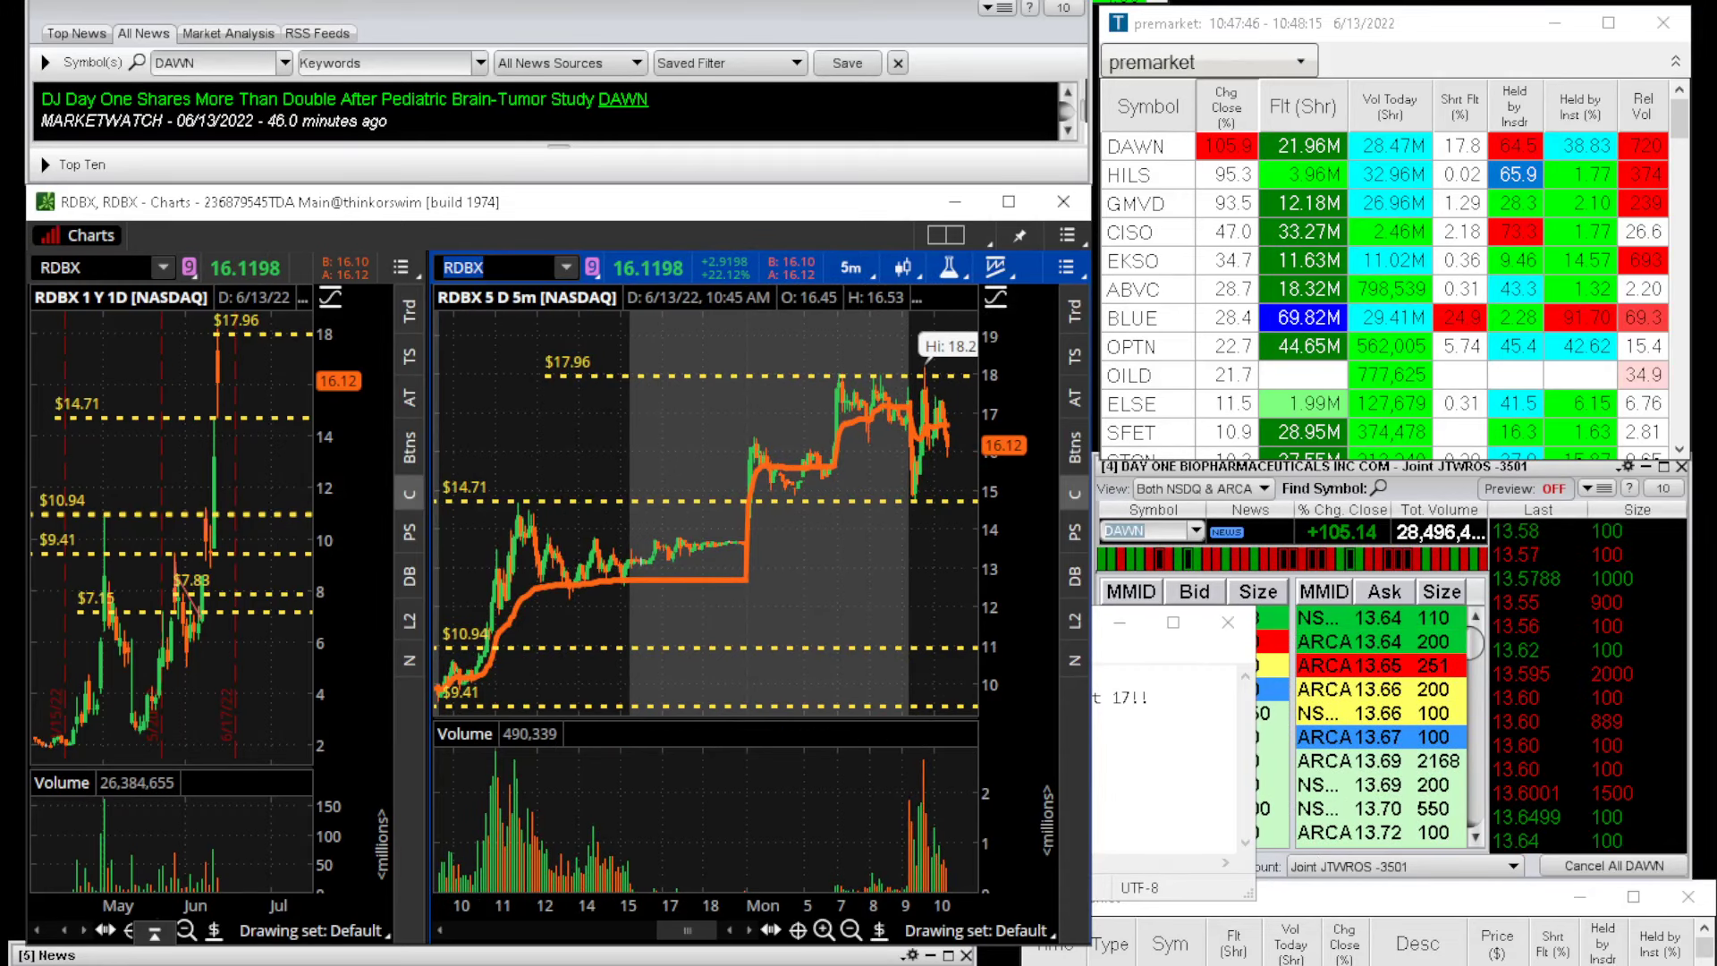
- Begin the RDBX line in Notepad with 'RDBX - possi'
{"action": "type", "text": "R"}
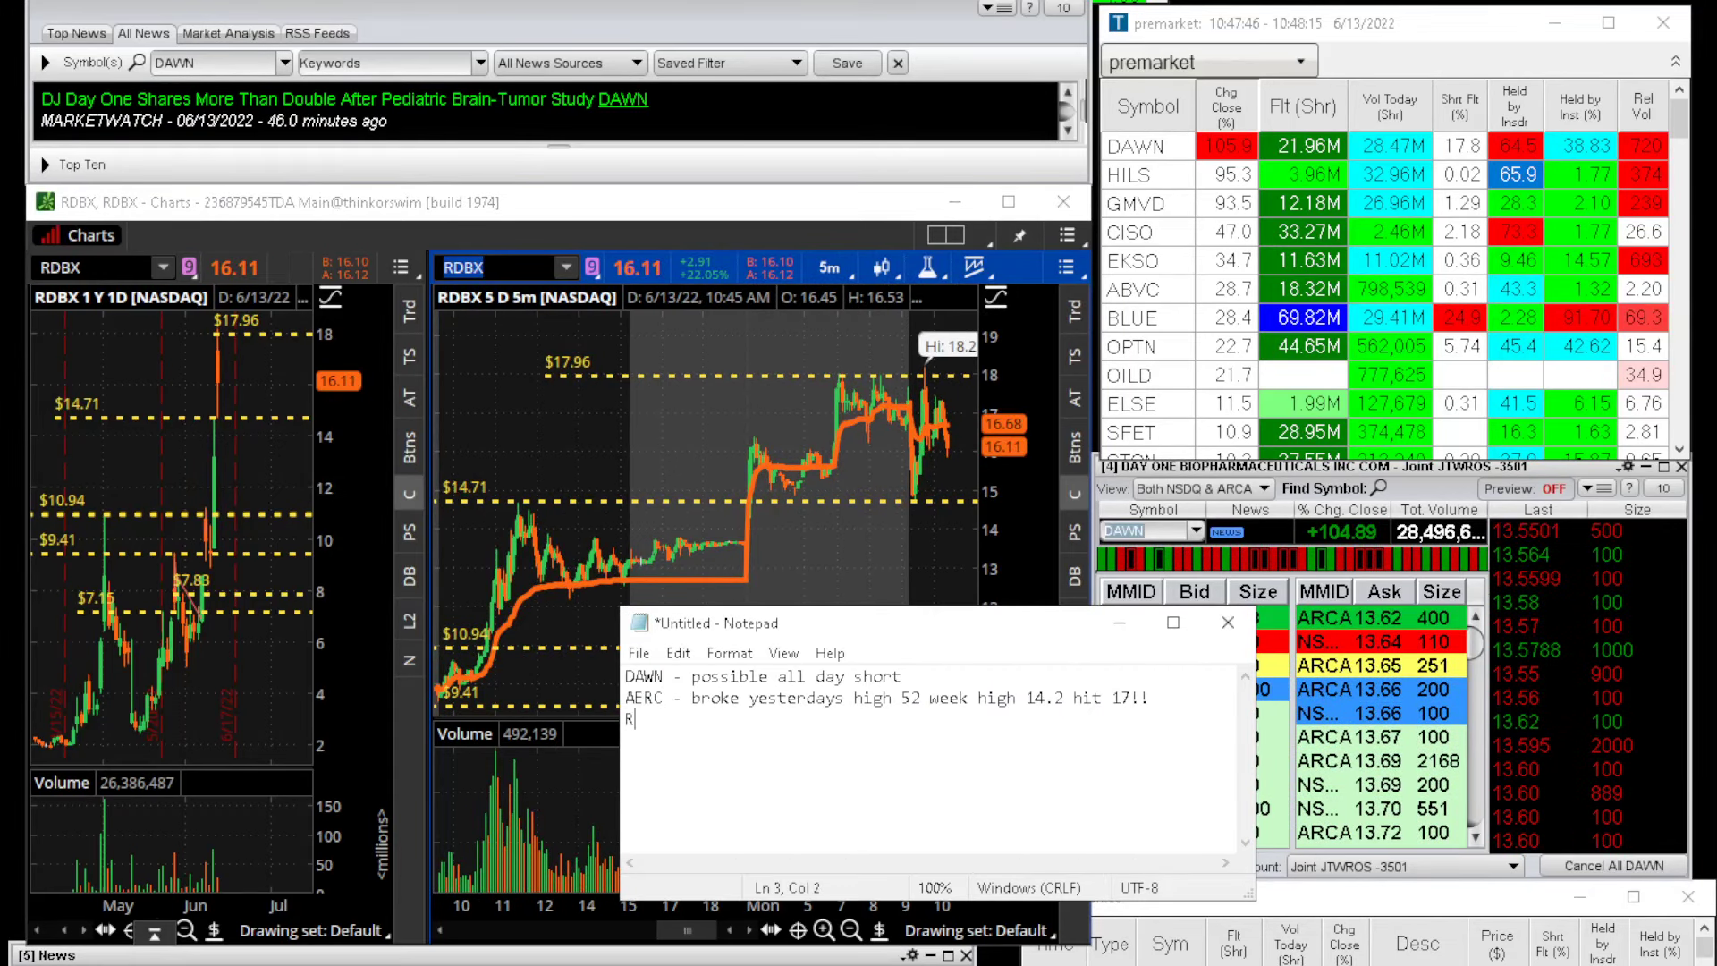
{"action": "type", "text": "RDBX - possi"}
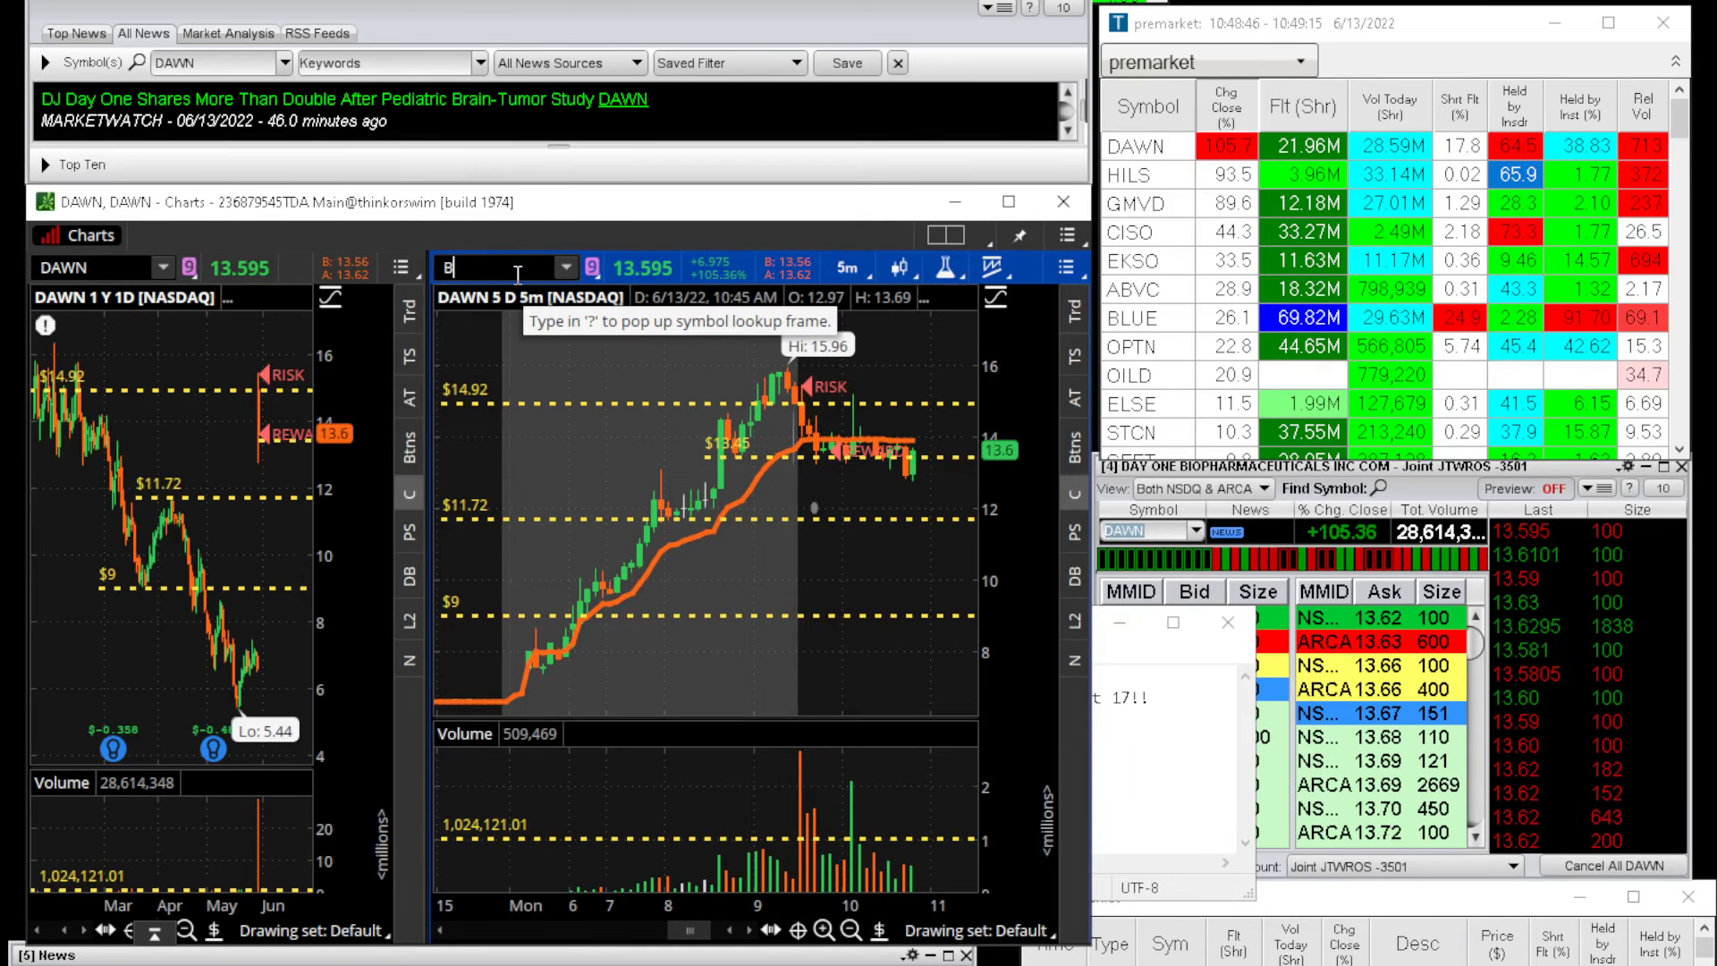
- Enter BLUE (bluebird bio) as the chart symbol
{"action": "type", "text": "BLUE"}
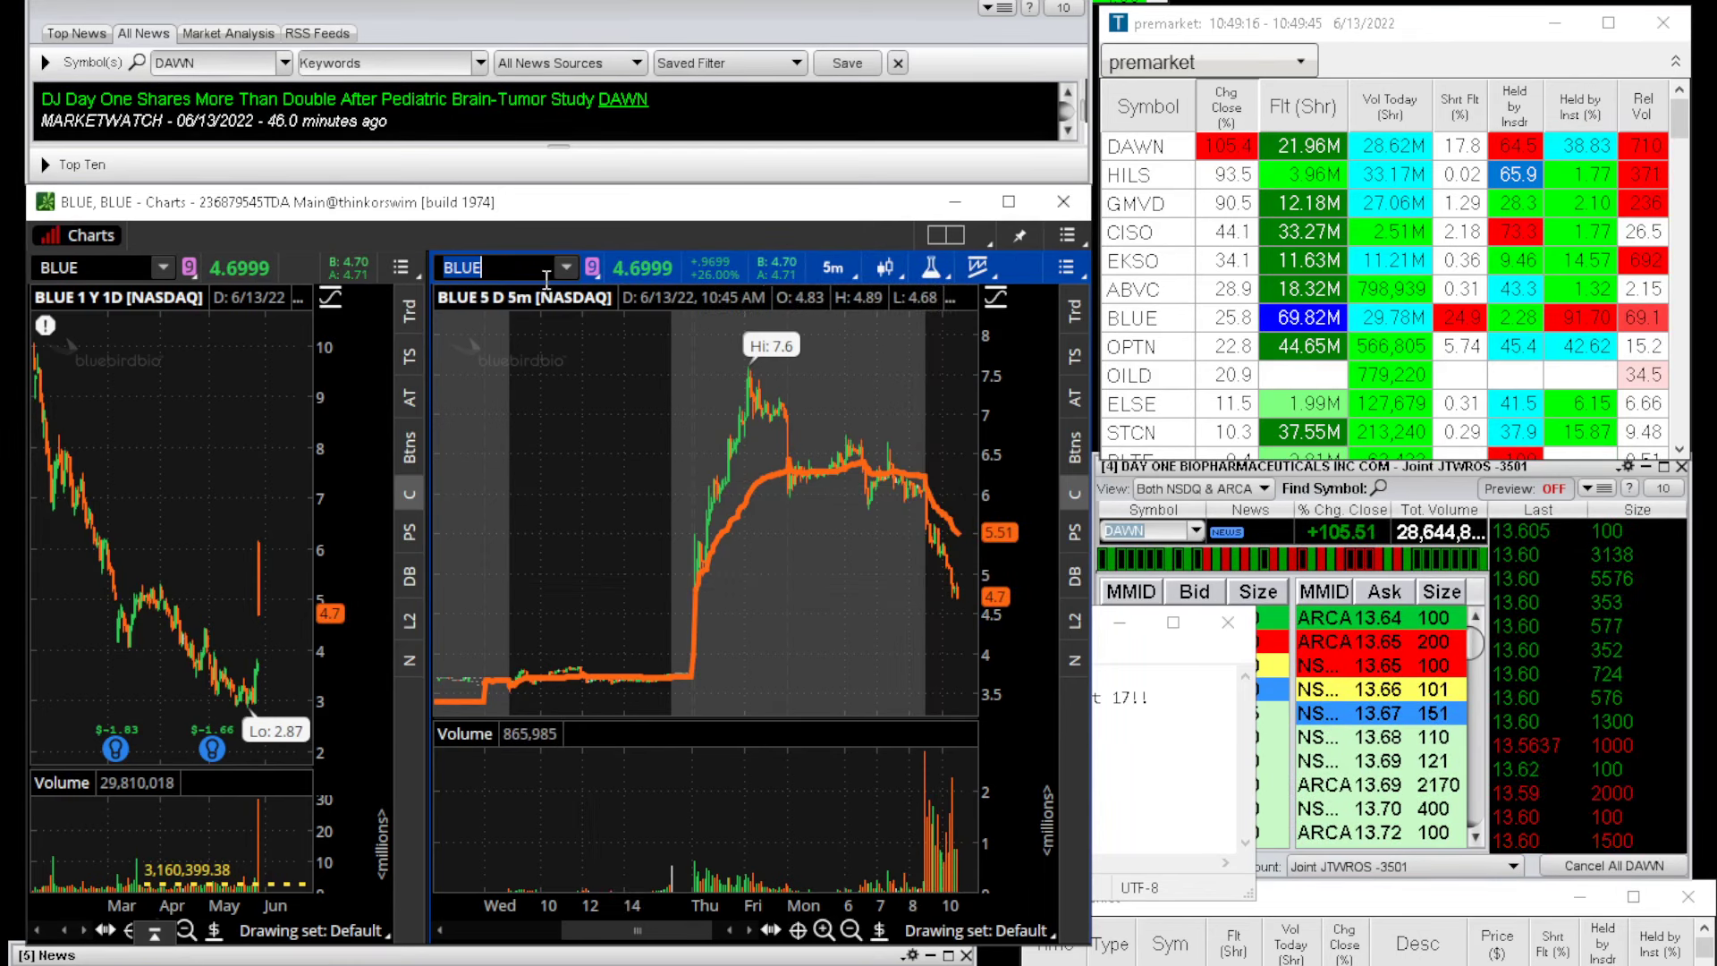
- Enter DAWN as the chart symbol, then start typing BLU
{"action": "type", "text": "DAW"}
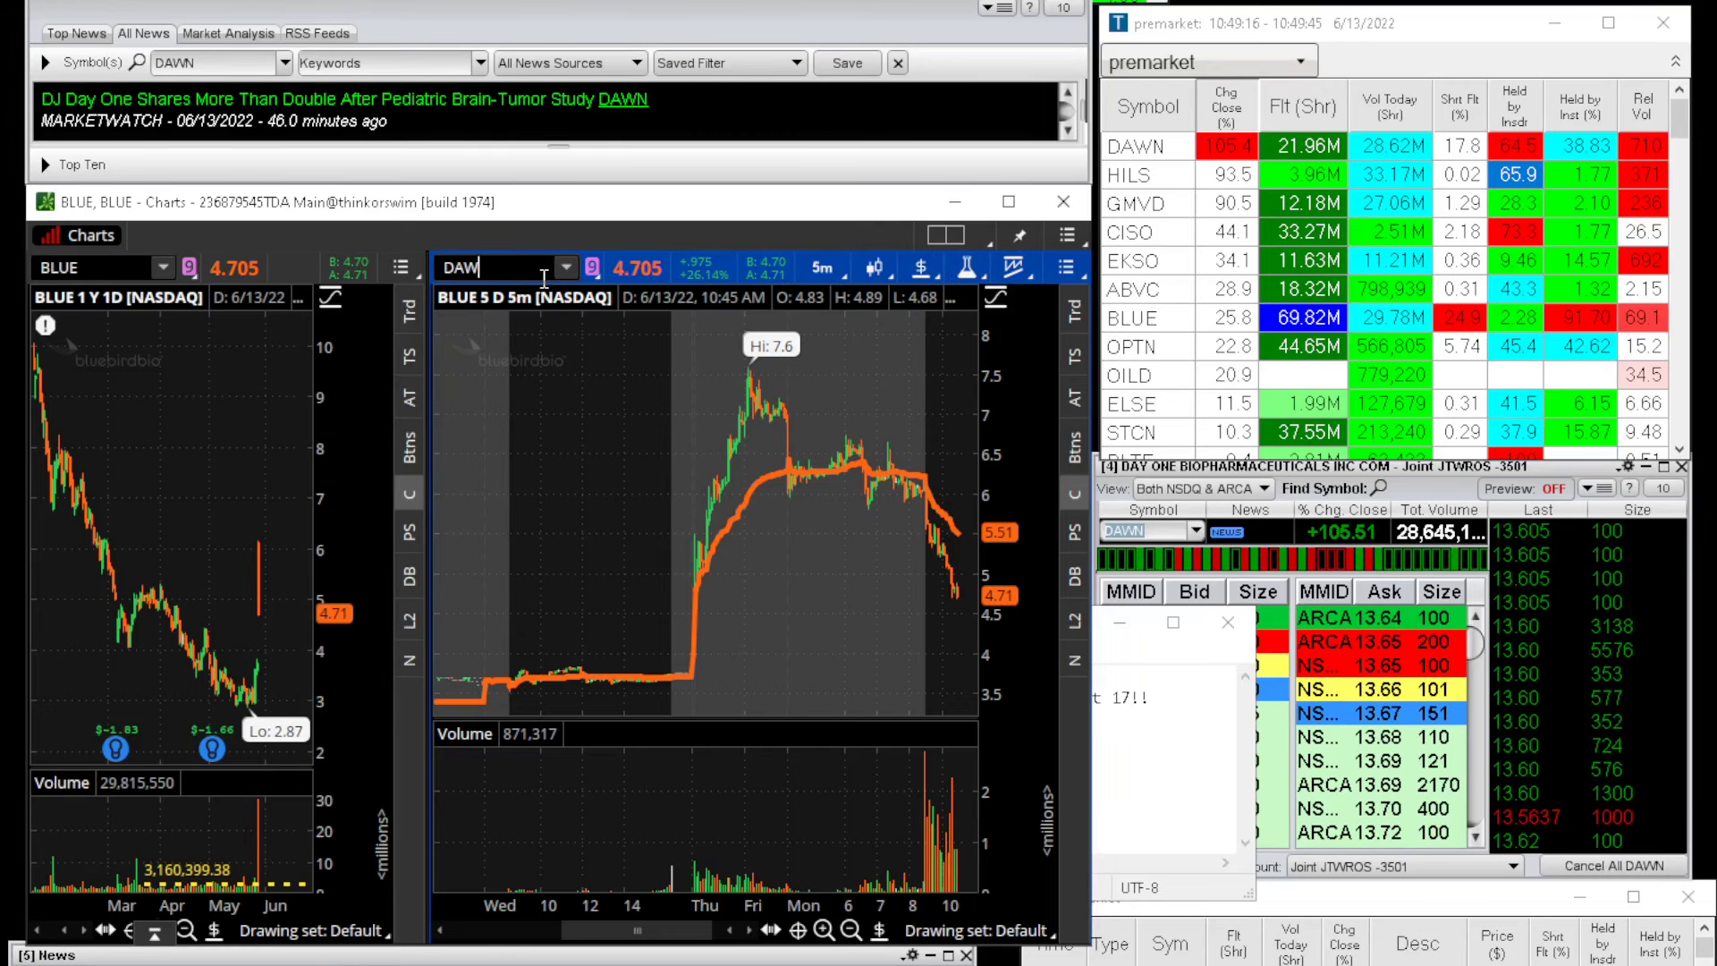
{"action": "type", "text": "DAWN"}
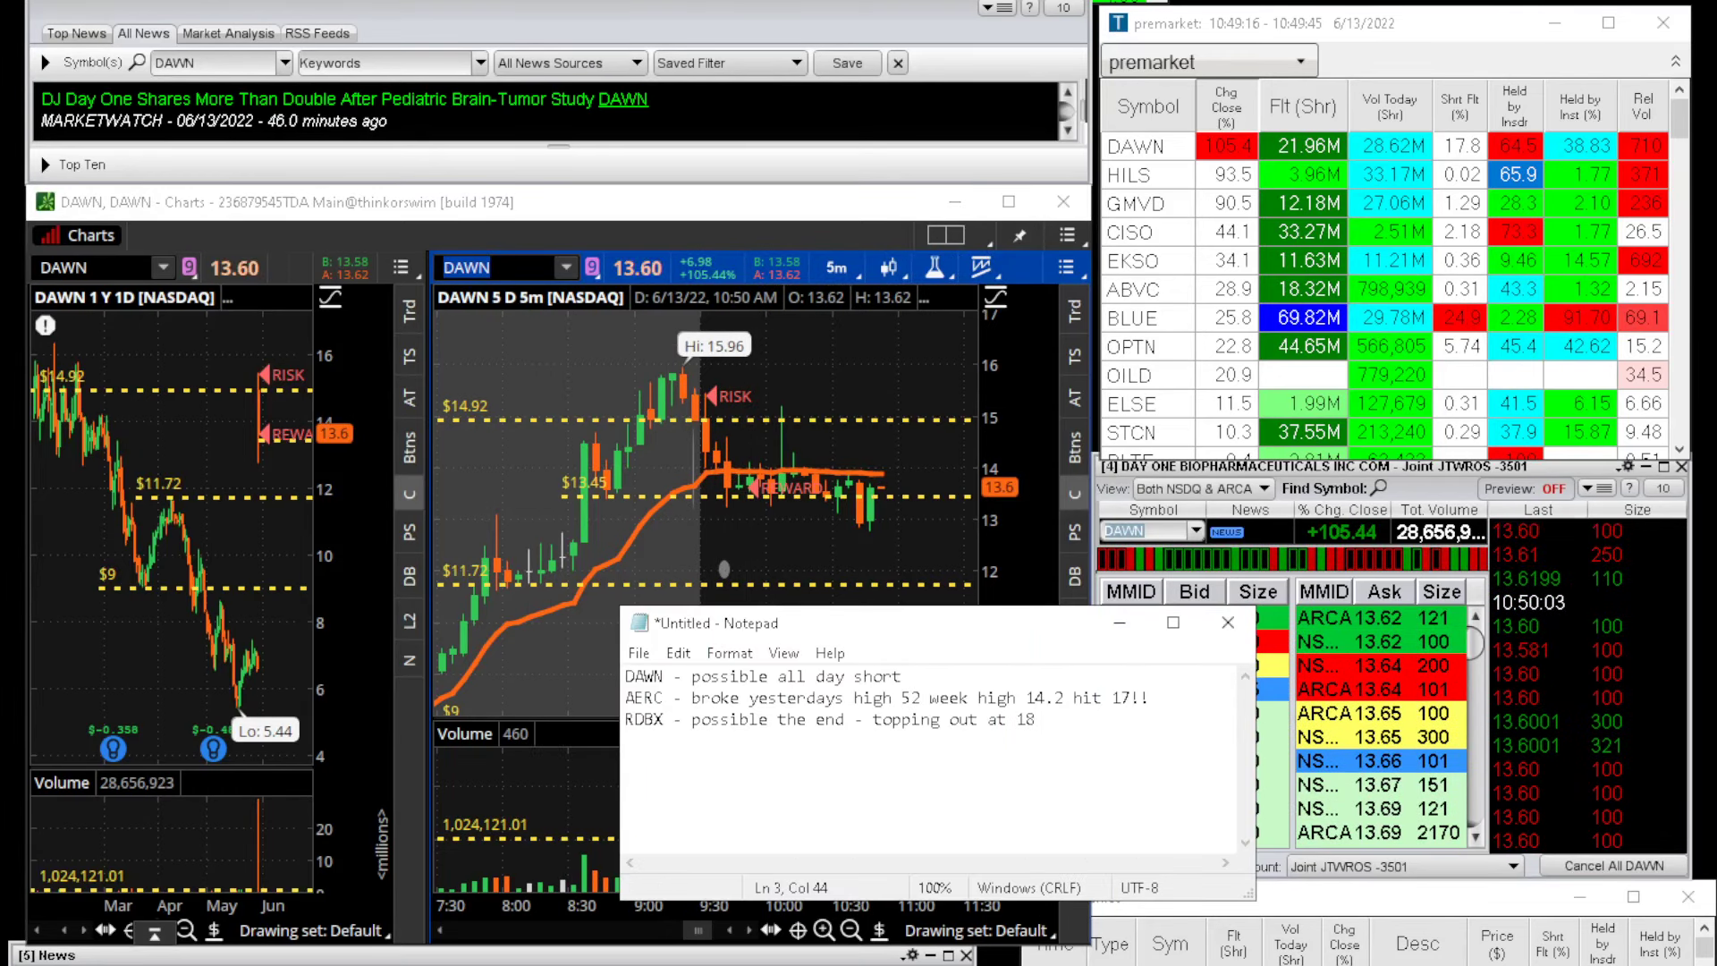
{"action": "type", "text": "BLU"}
{"action": "left_click", "coordinate": [508, 267]}
{"action": "type", "text": "H"}
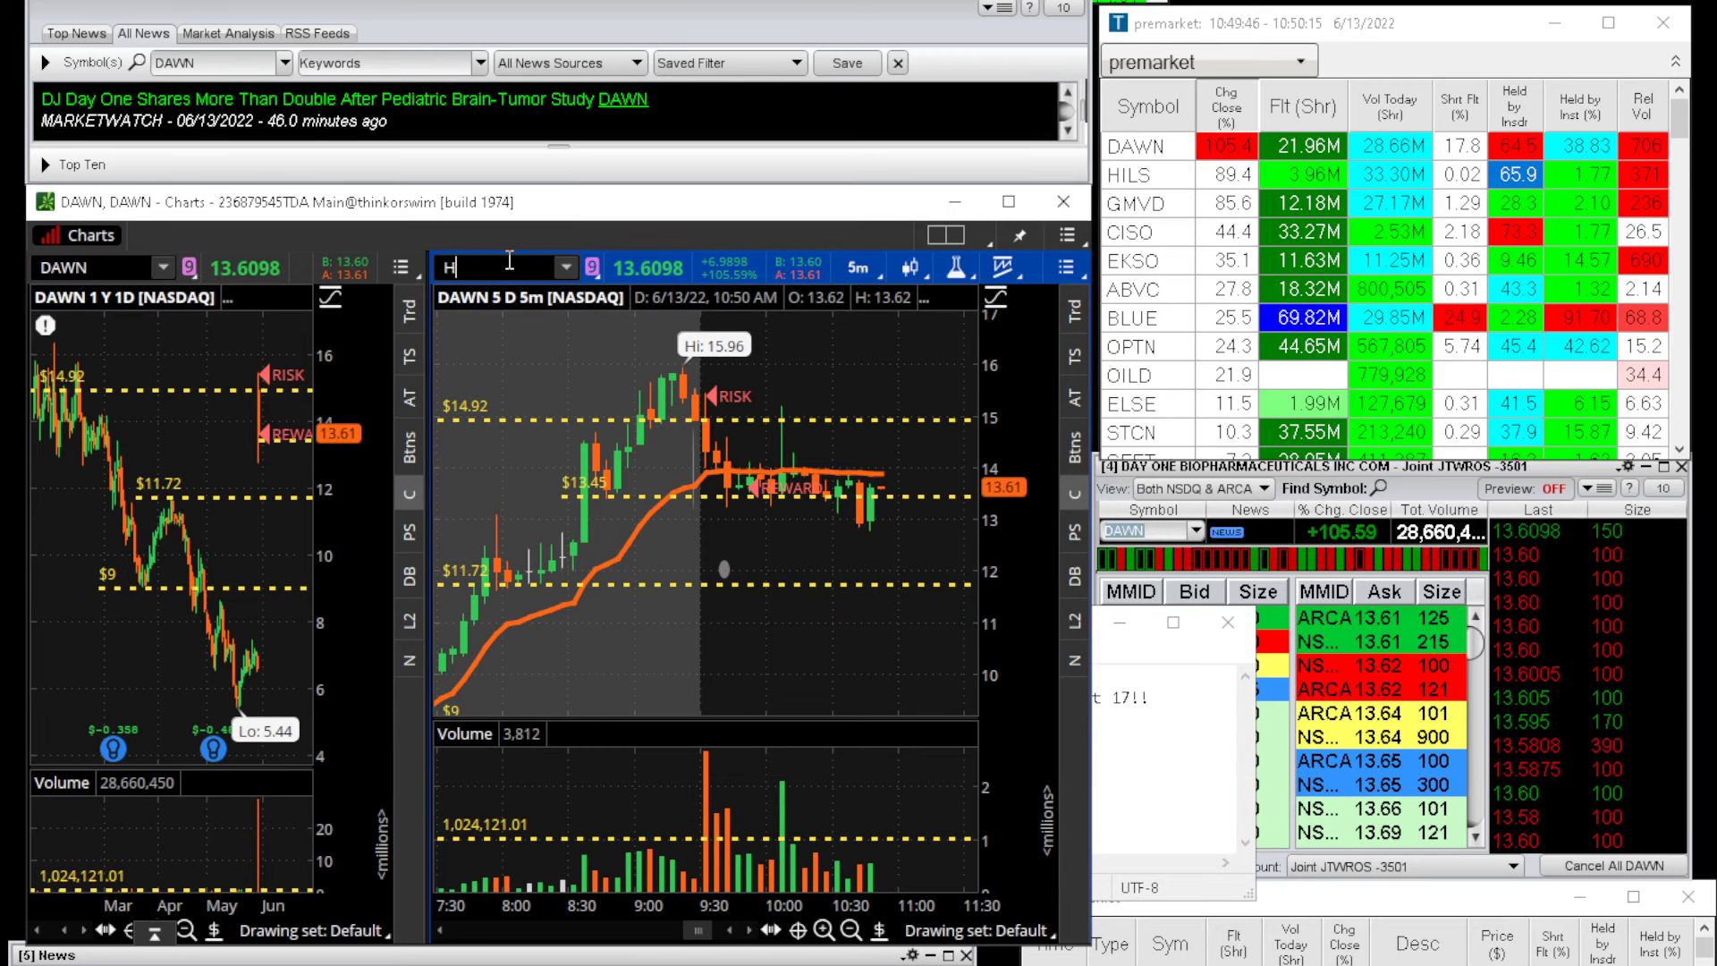
- Cycle the chart symbol through CISO and finish on RDBX, trading near 16.19
{"action": "left_click", "coordinate": [1128, 174]}
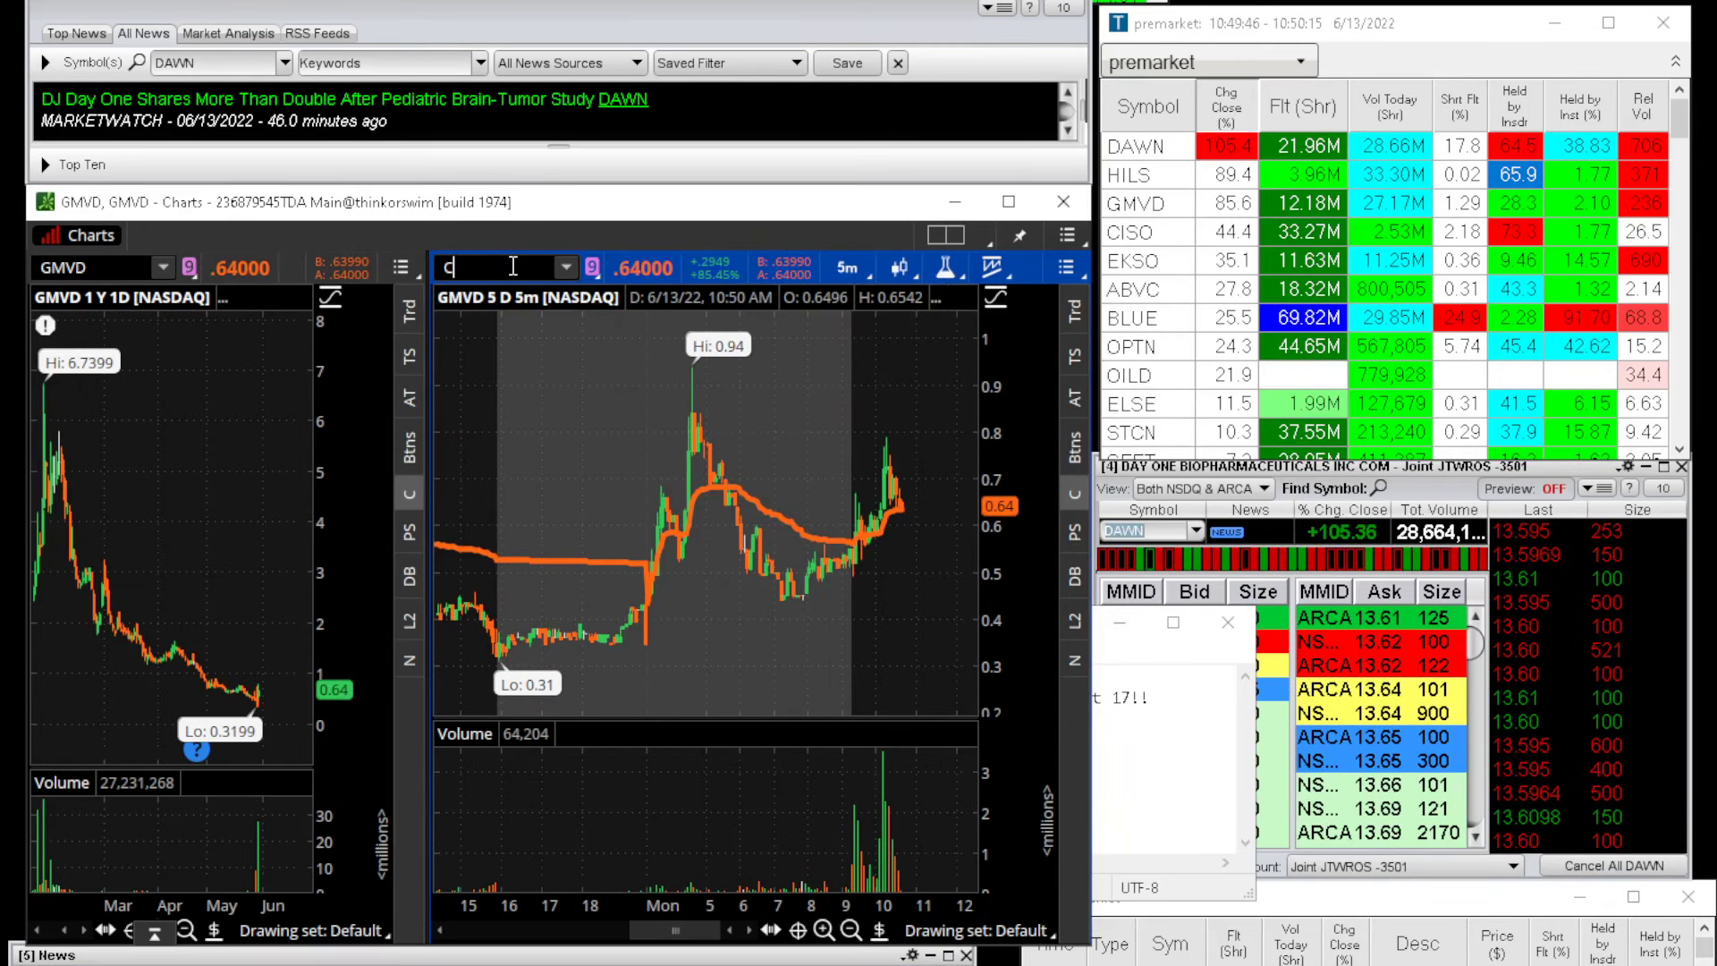
{"action": "type", "text": "CISO"}
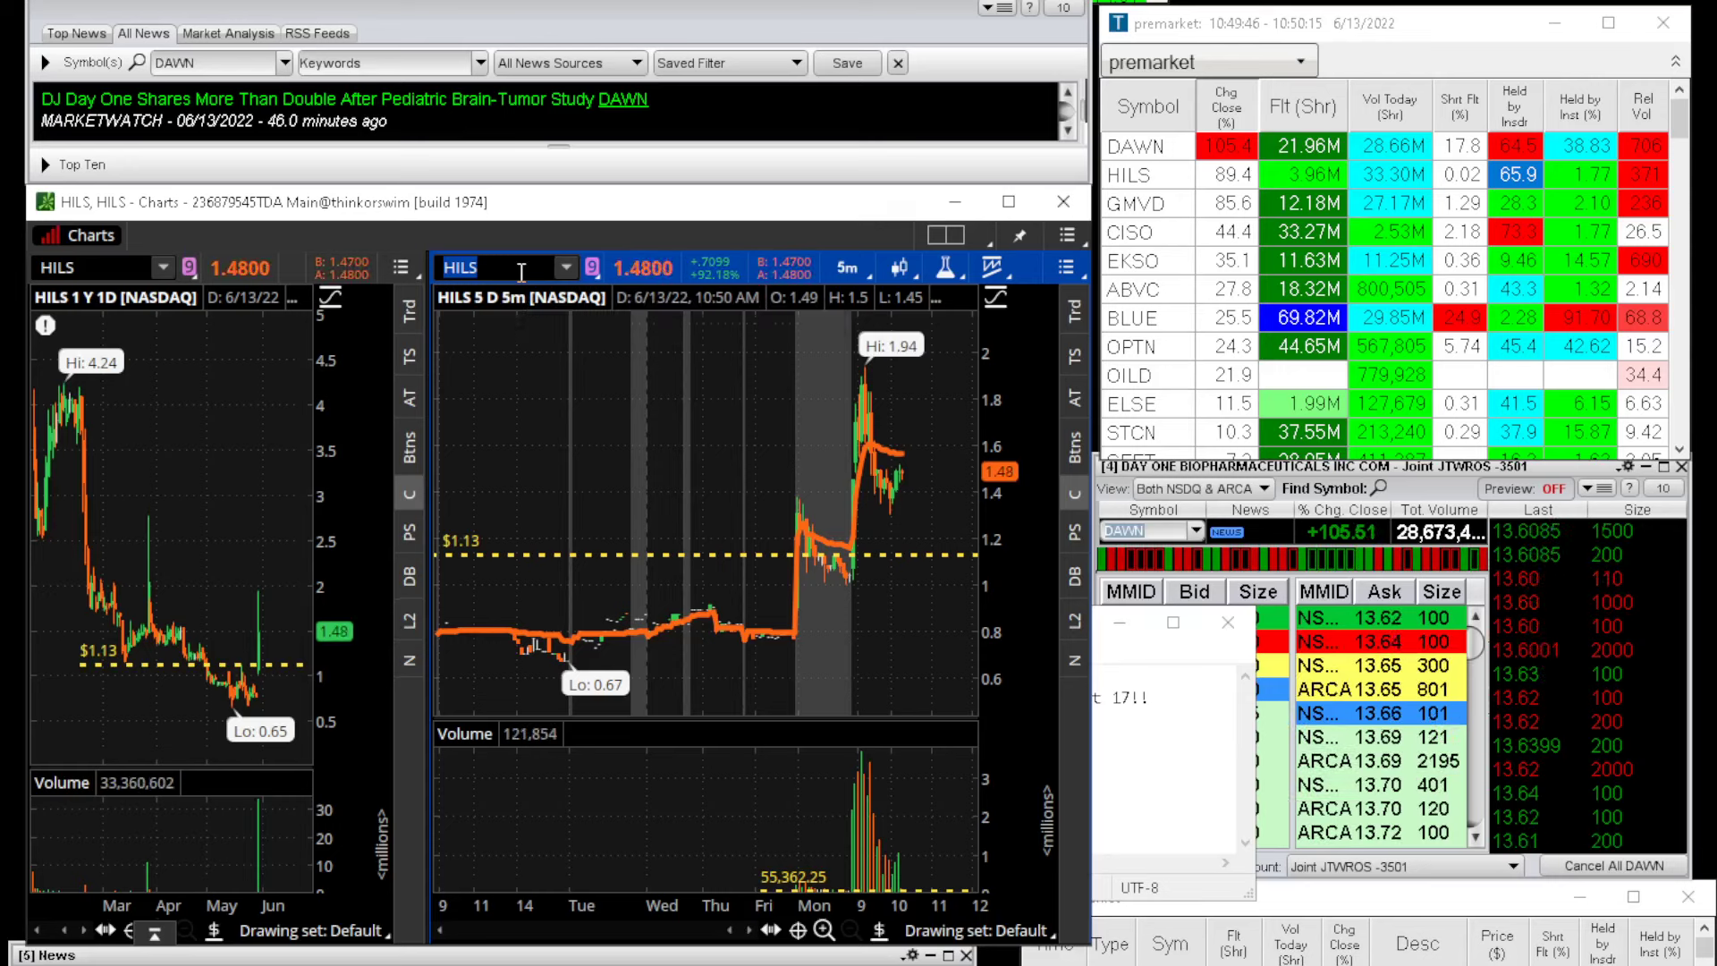
{"action": "type", "text": "RDBX"}
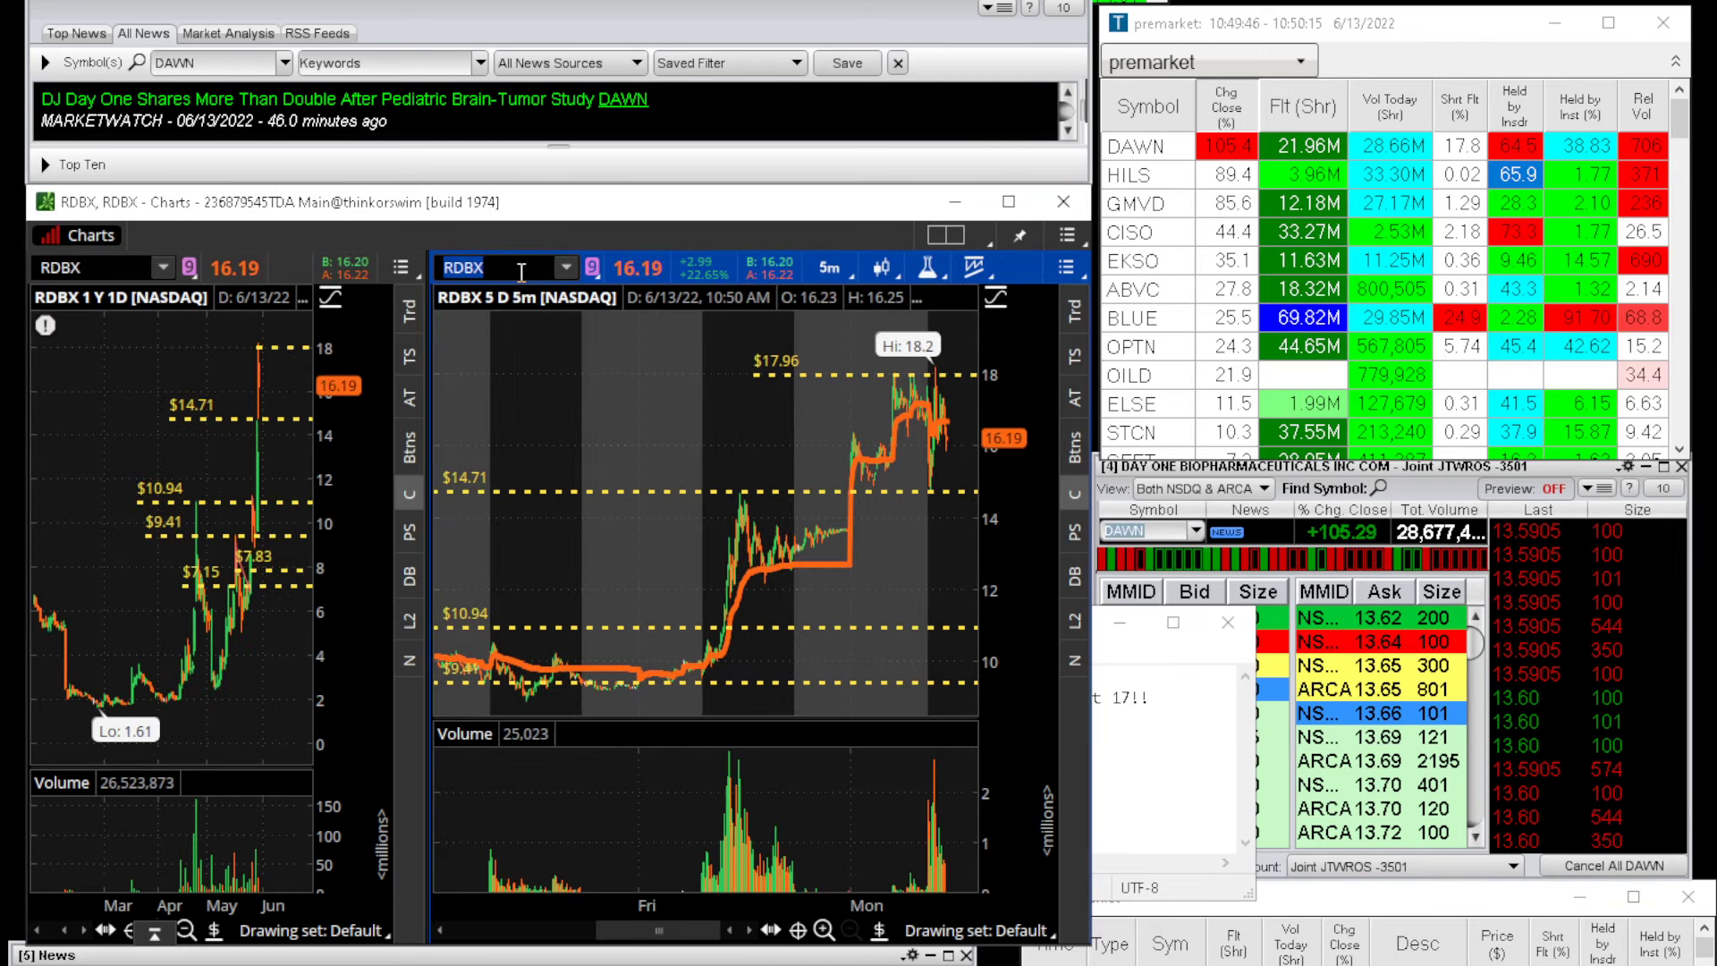